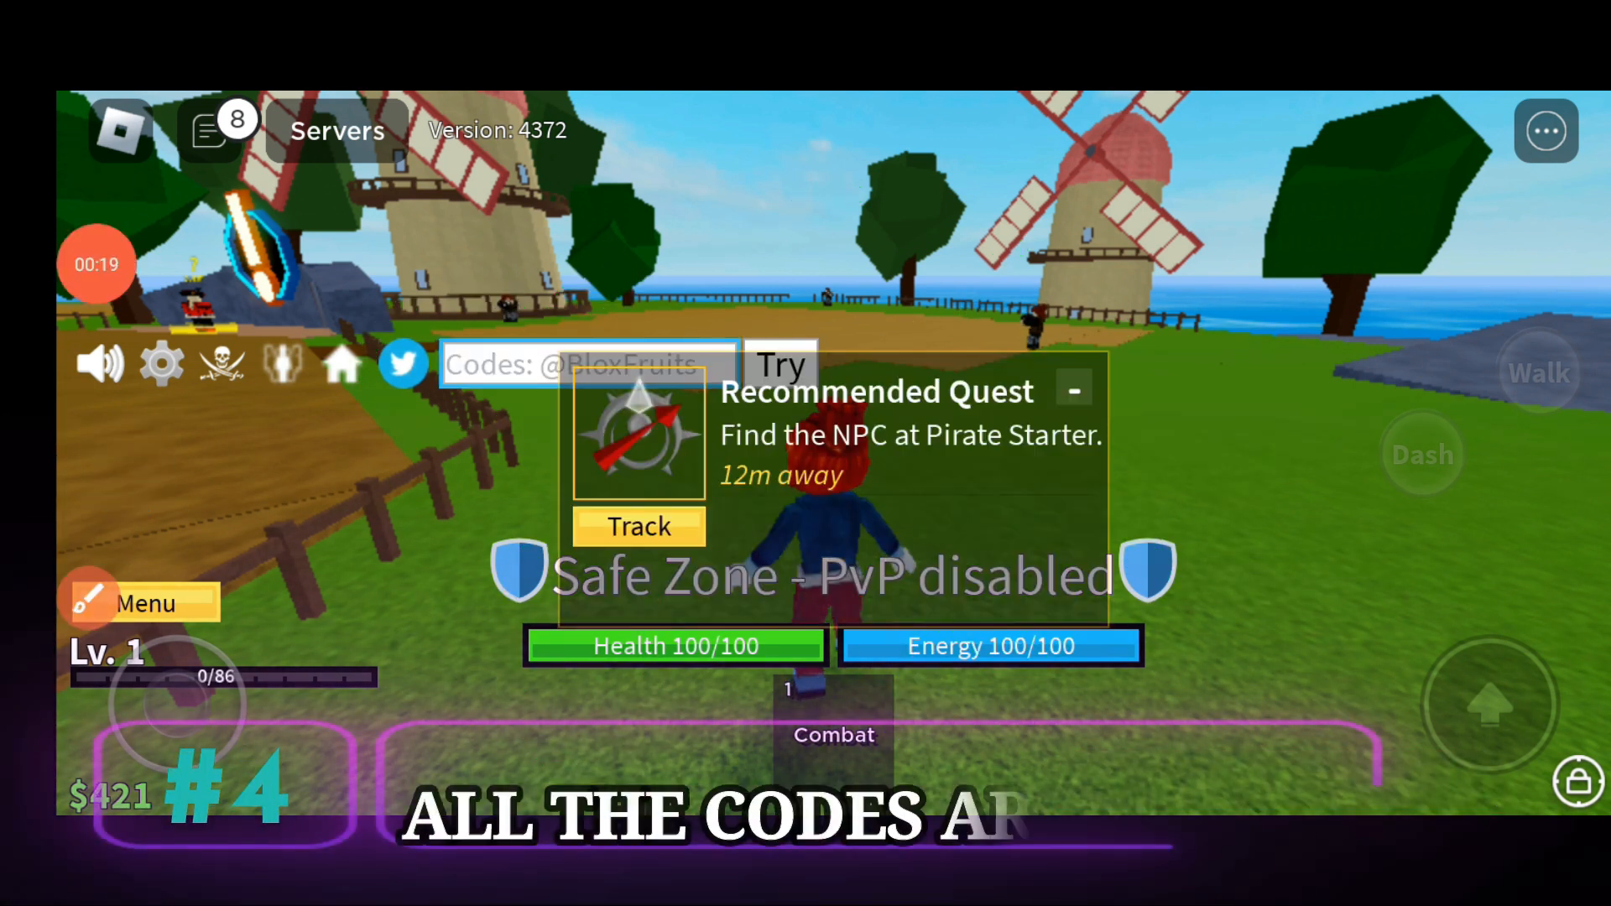
# Dismiss the Recommended Quest panel so the codes box at Pirate Starter is clear.
pyautogui.click(1072, 391)
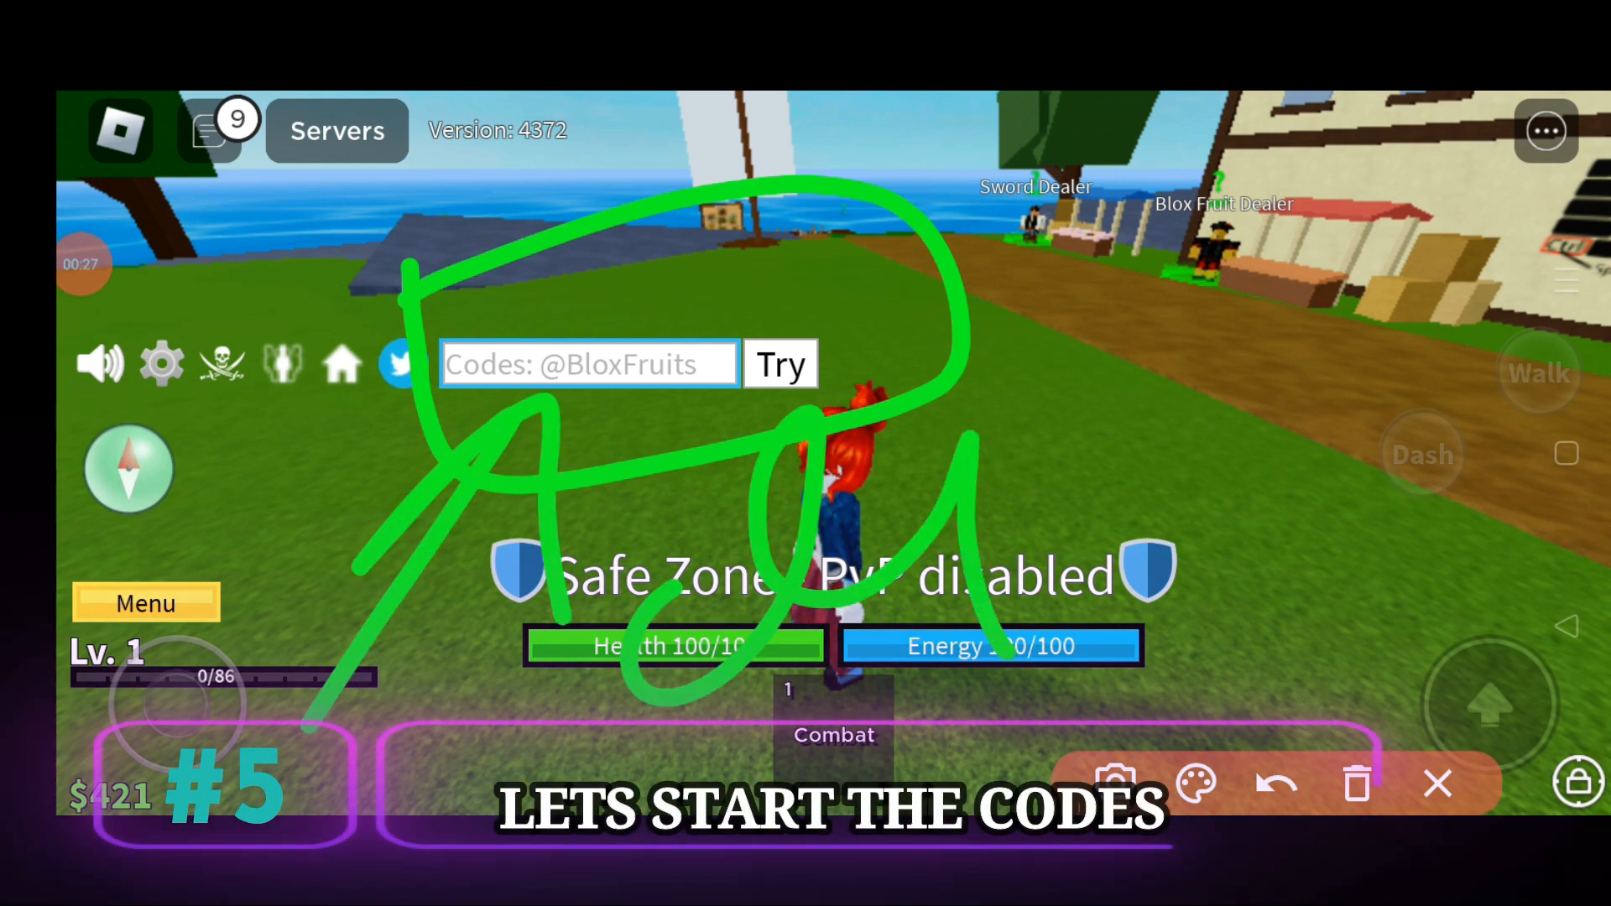
pyautogui.moveTo(977, 391); pyautogui.dragTo(1470, 463)
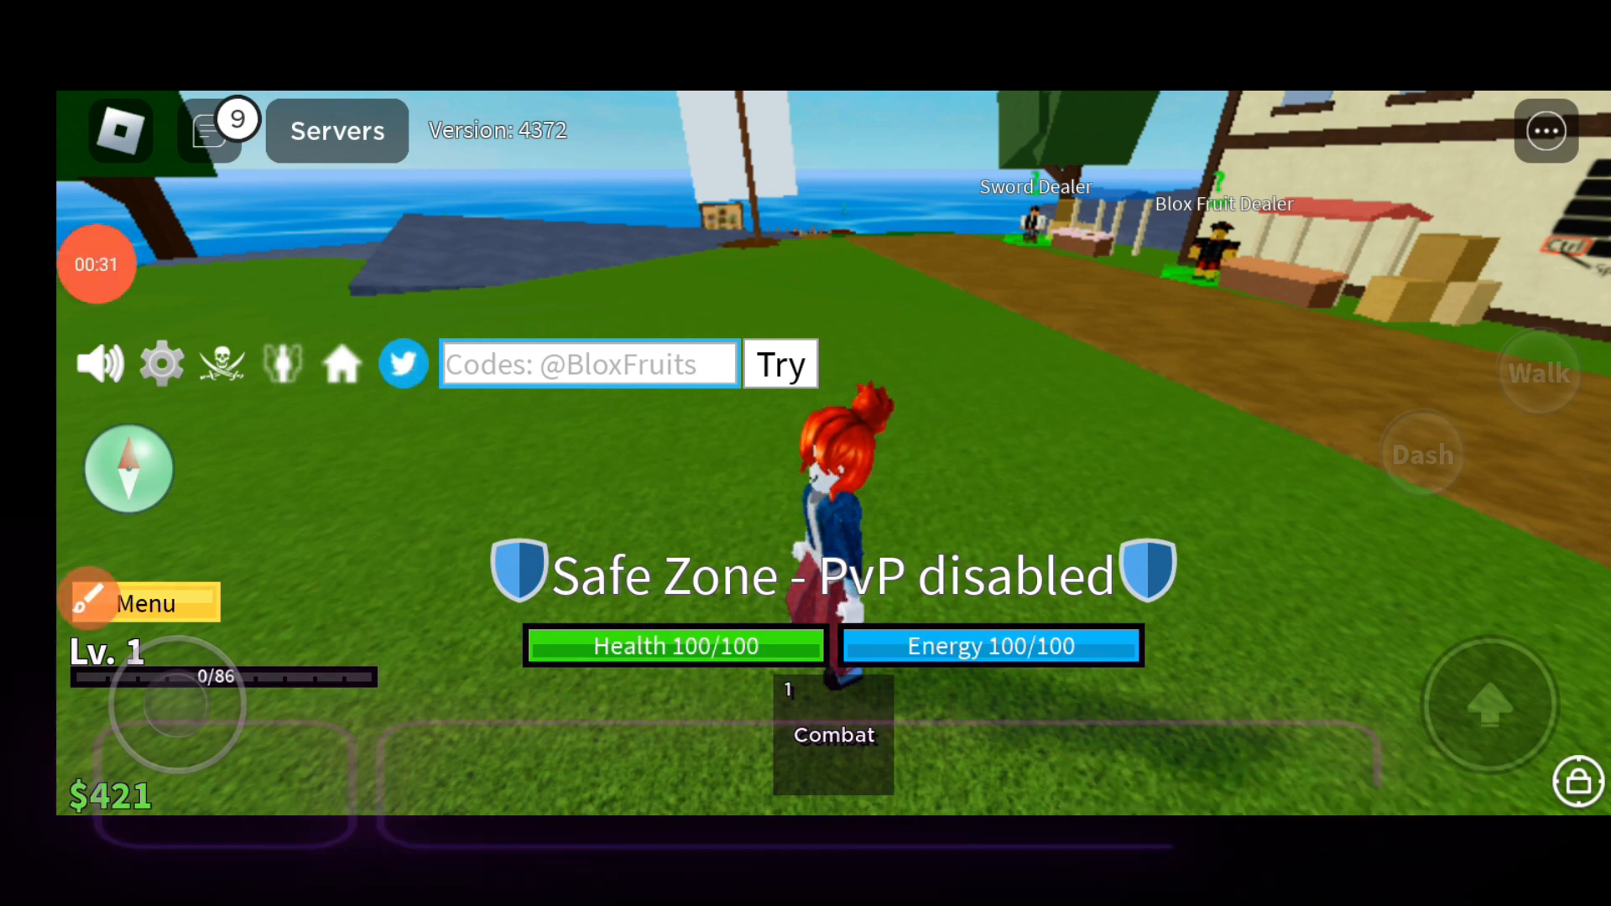
# Write a 'welcome guys to our channel' message in the codes box.
pyautogui.click(587, 364)
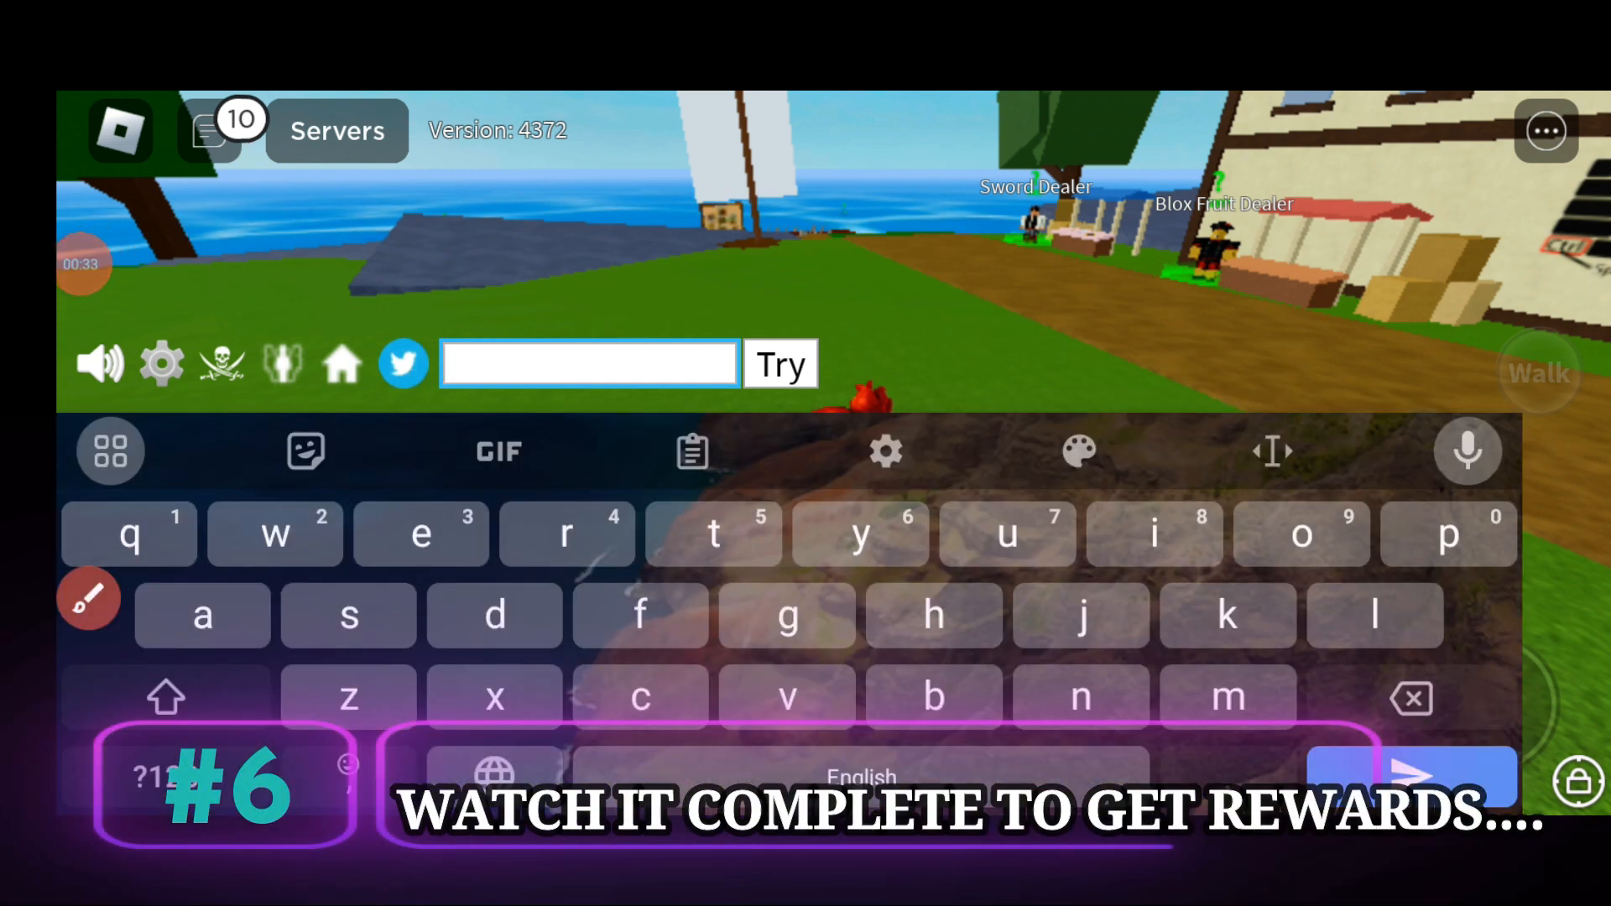
pyautogui.write('welcome')
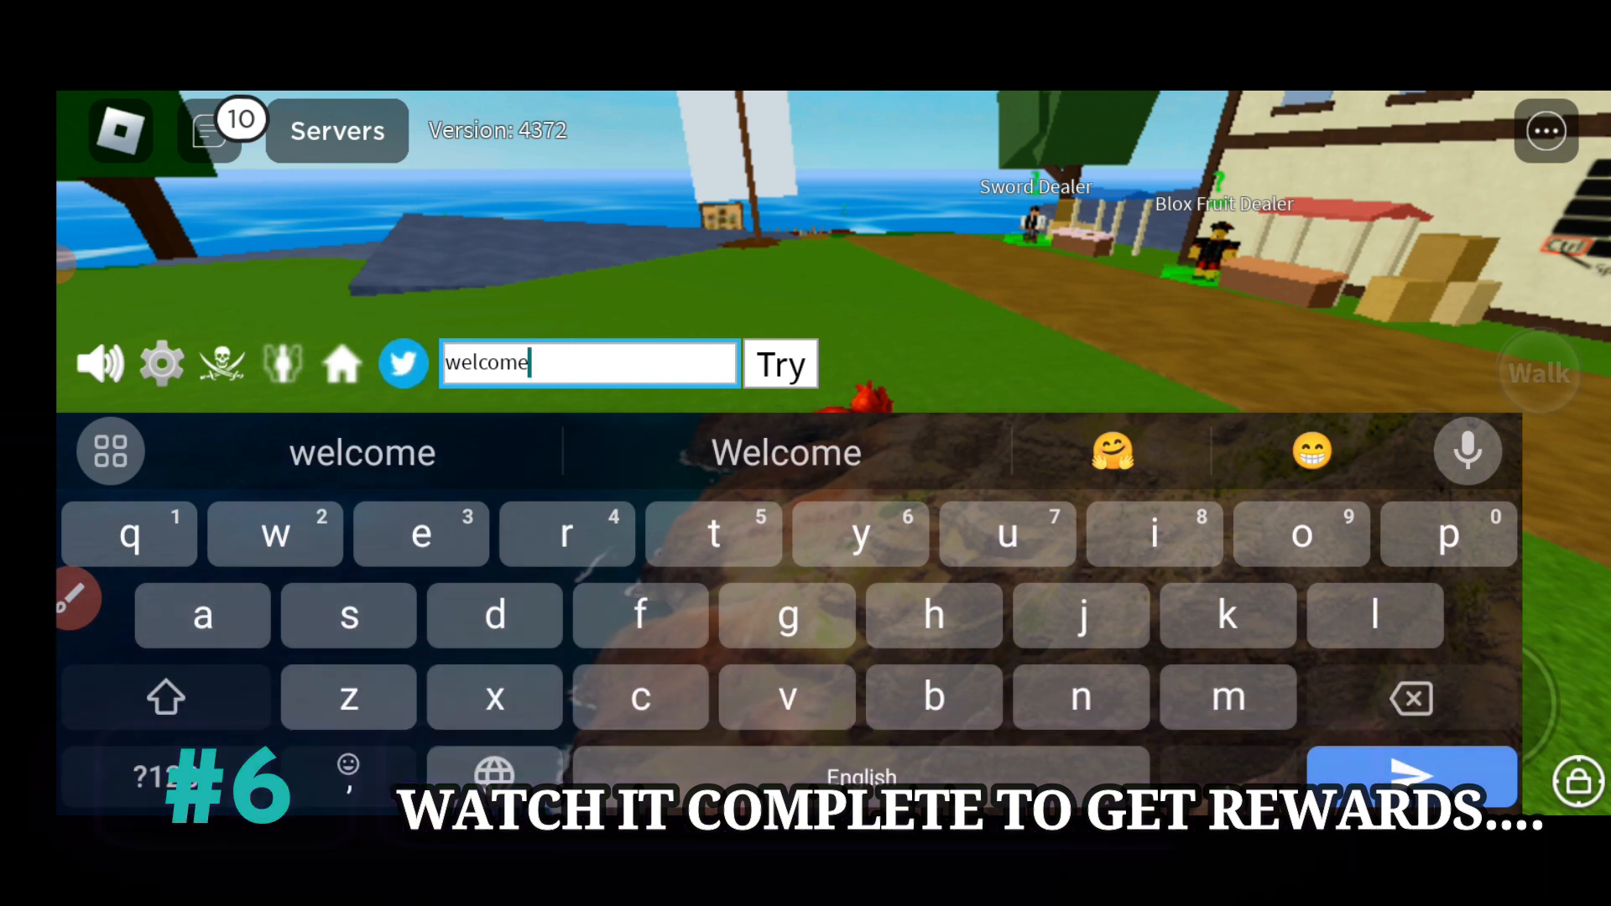
pyautogui.write('guy')
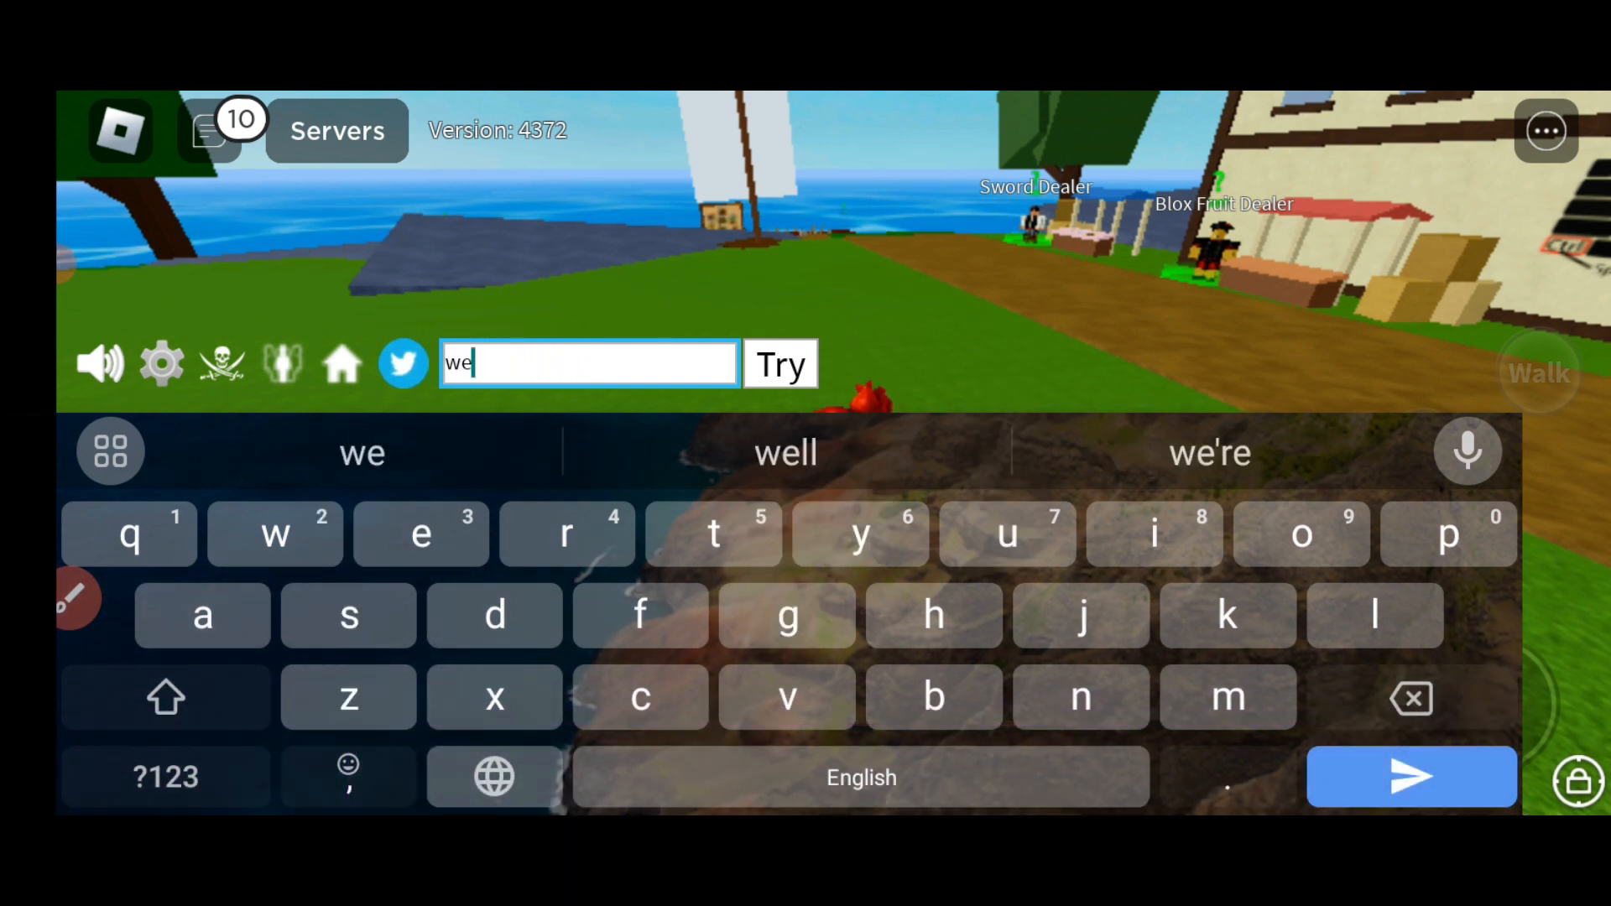
pyautogui.write('to o')
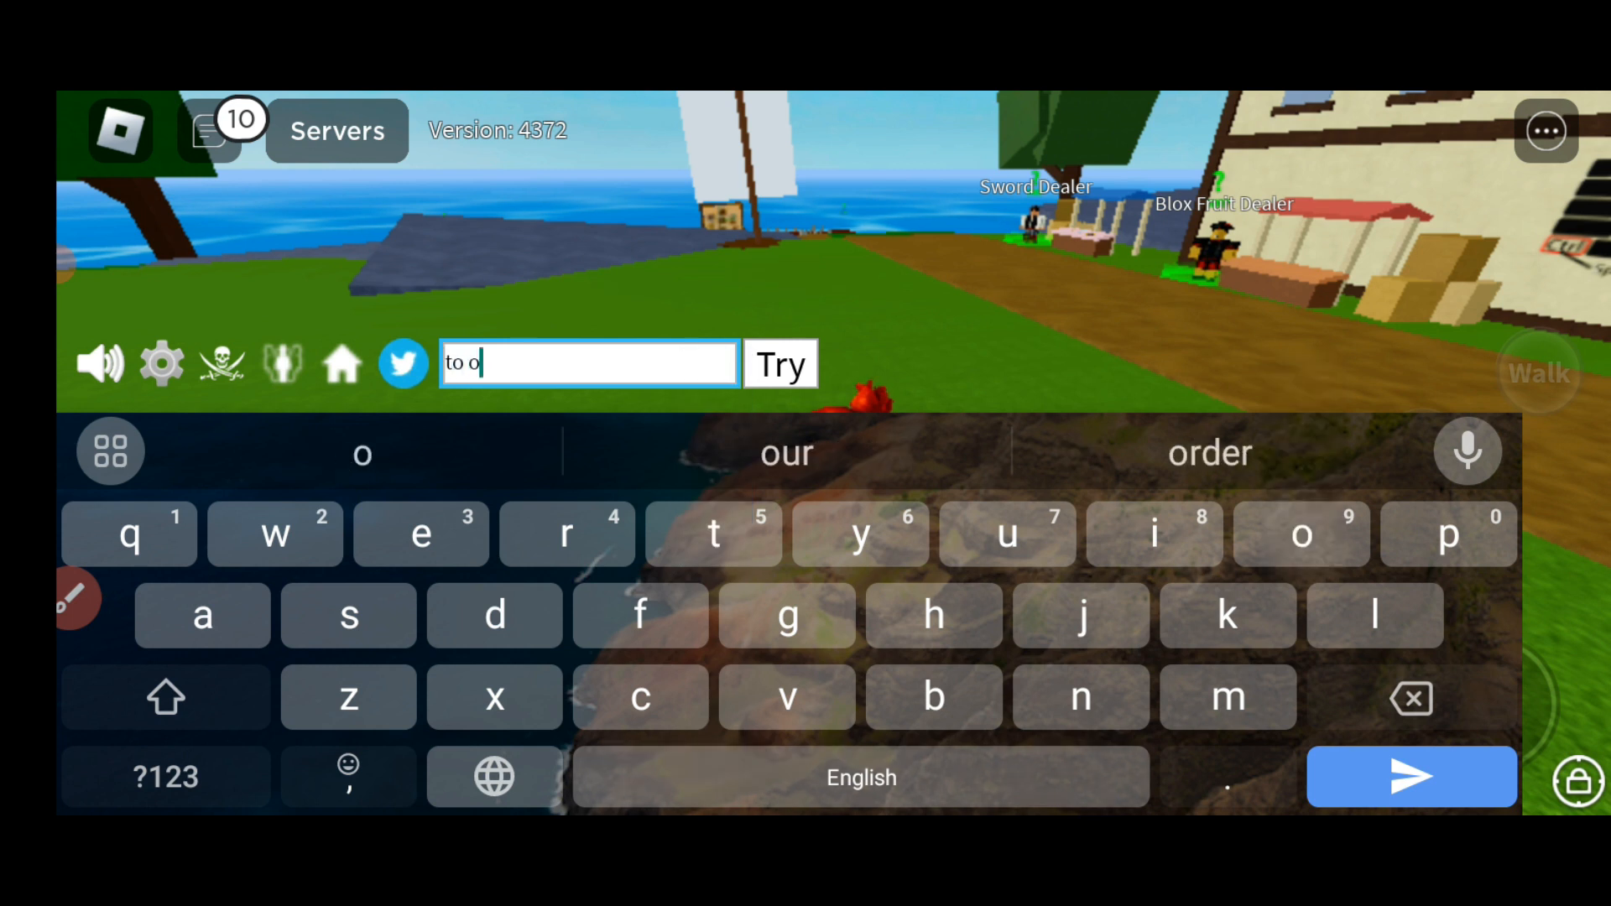
pyautogui.write('our channe')
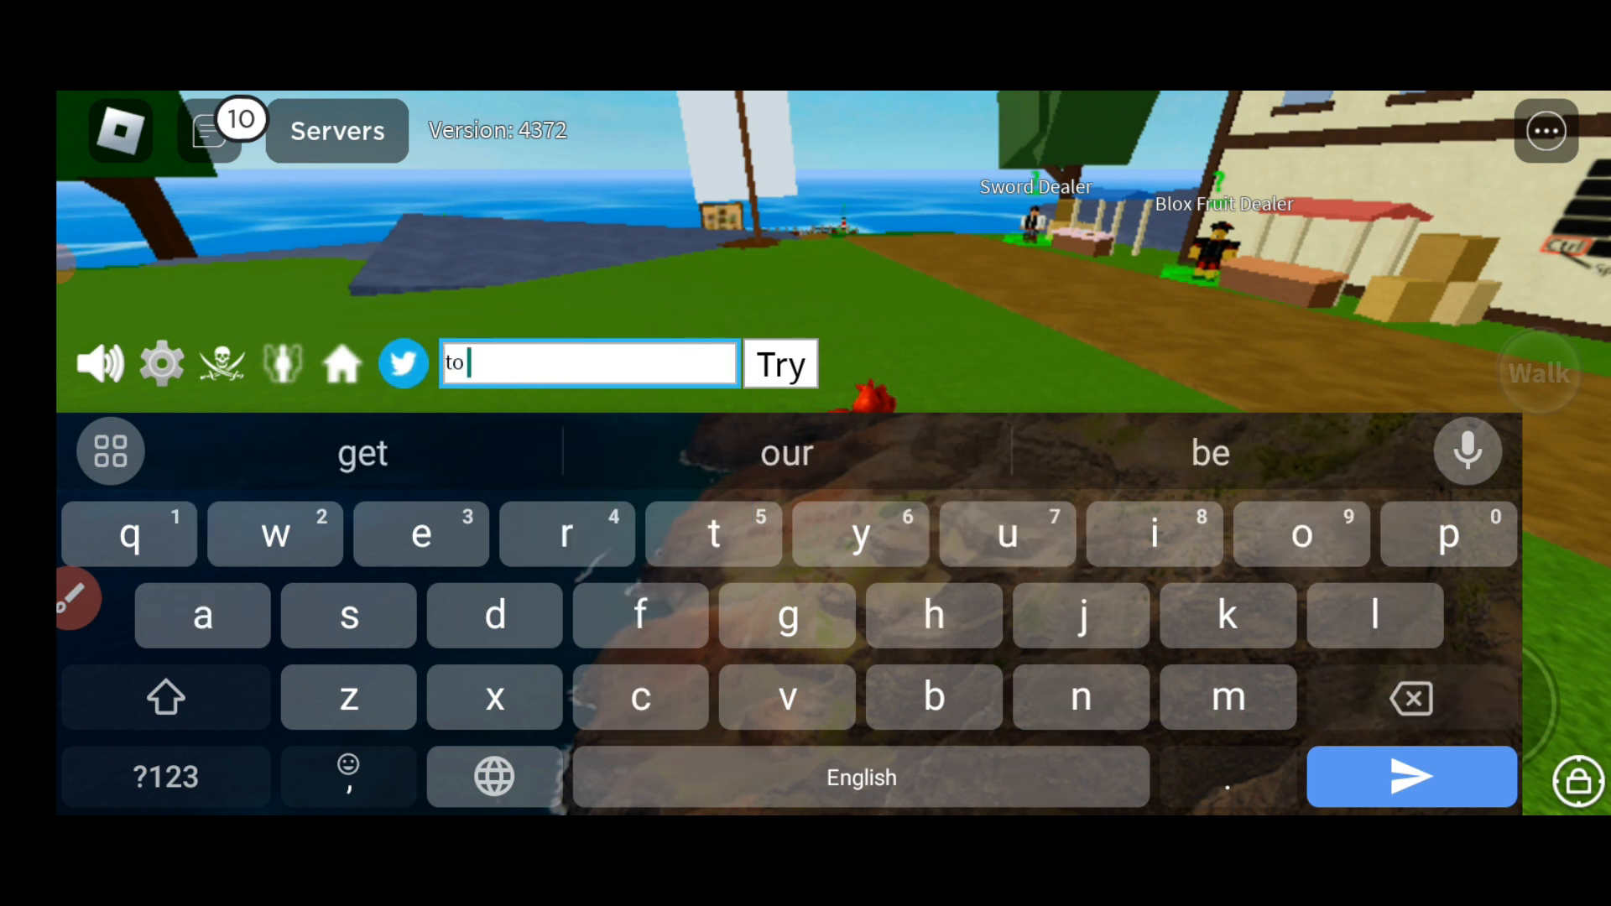
# Write the 'new released codes of this month' announcement, then start 'first' code note.
pyautogui.write('new codes has been')
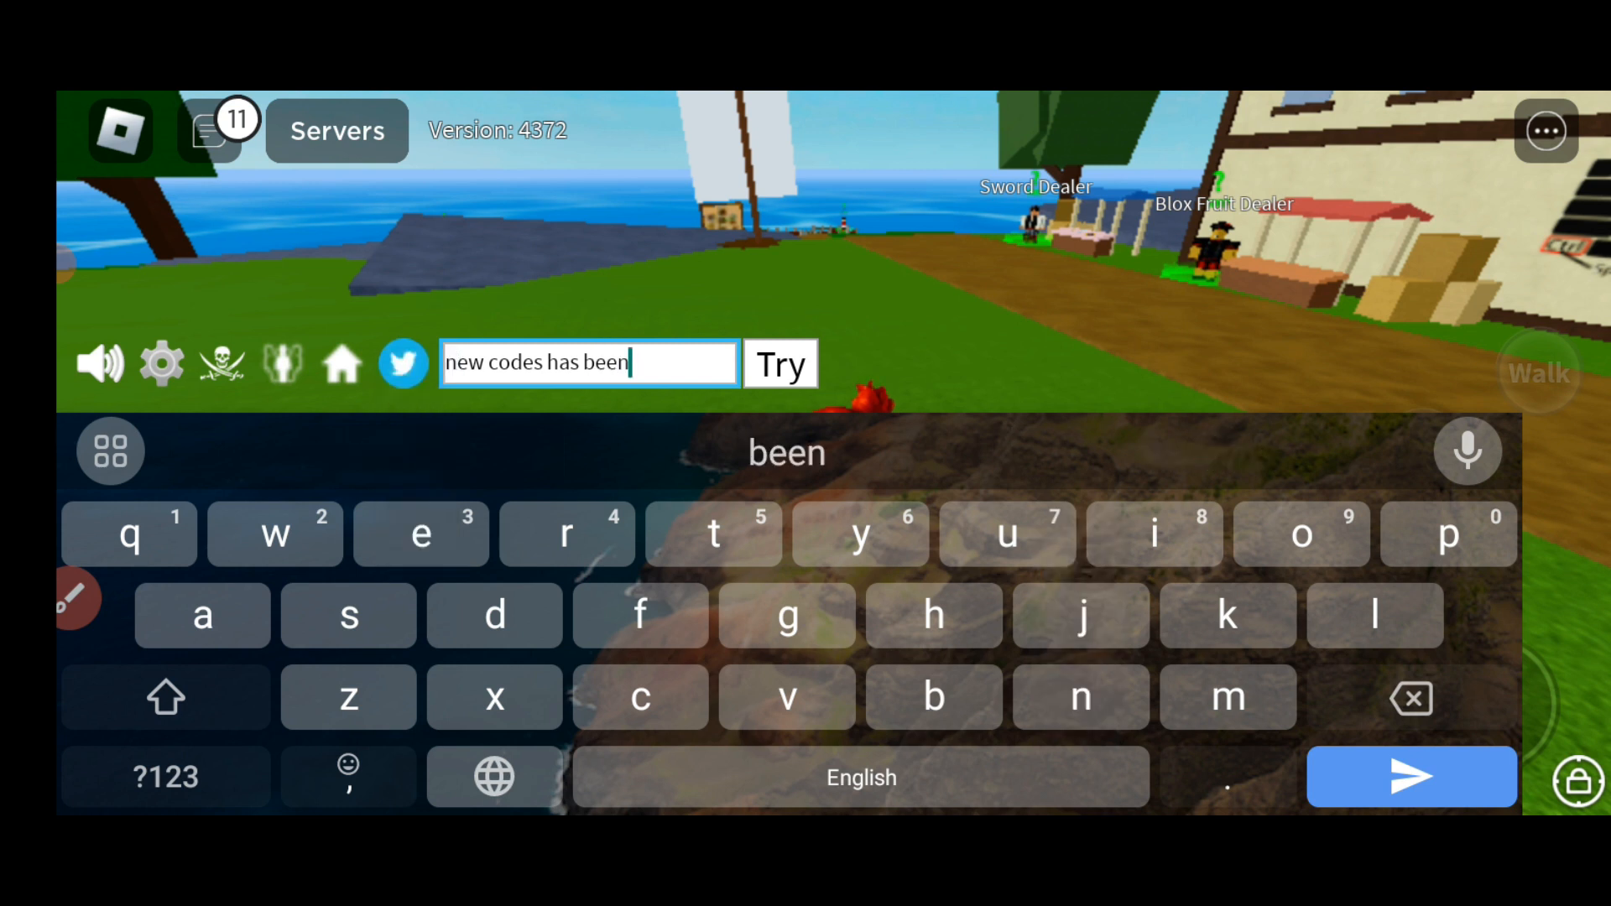
pyautogui.write('releas')
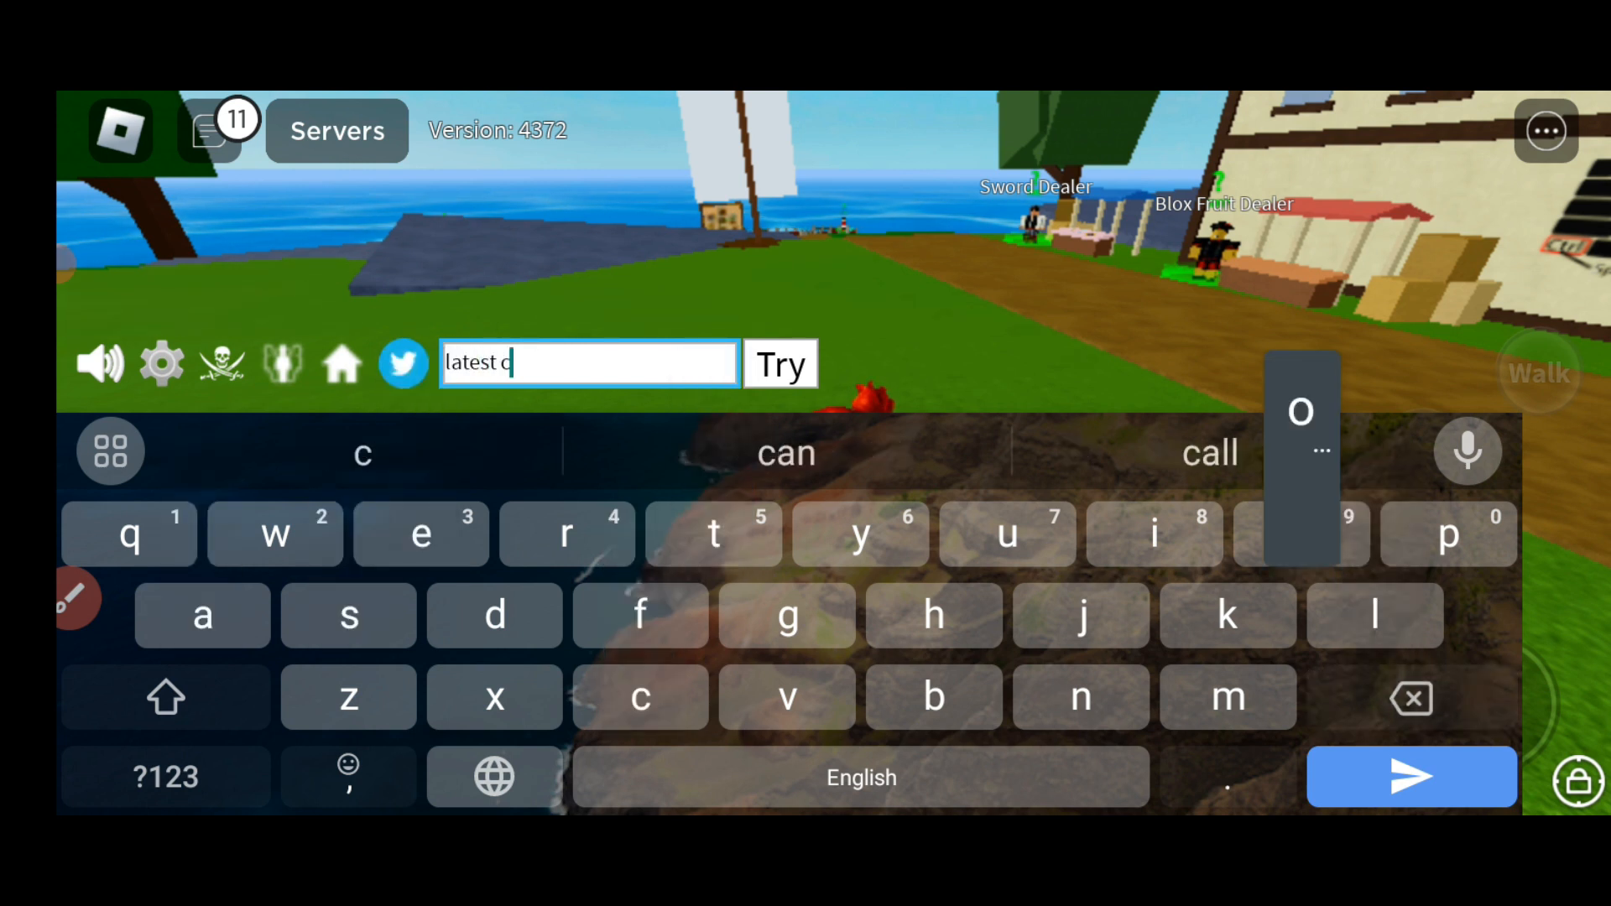
pyautogui.write('odes of this mont')
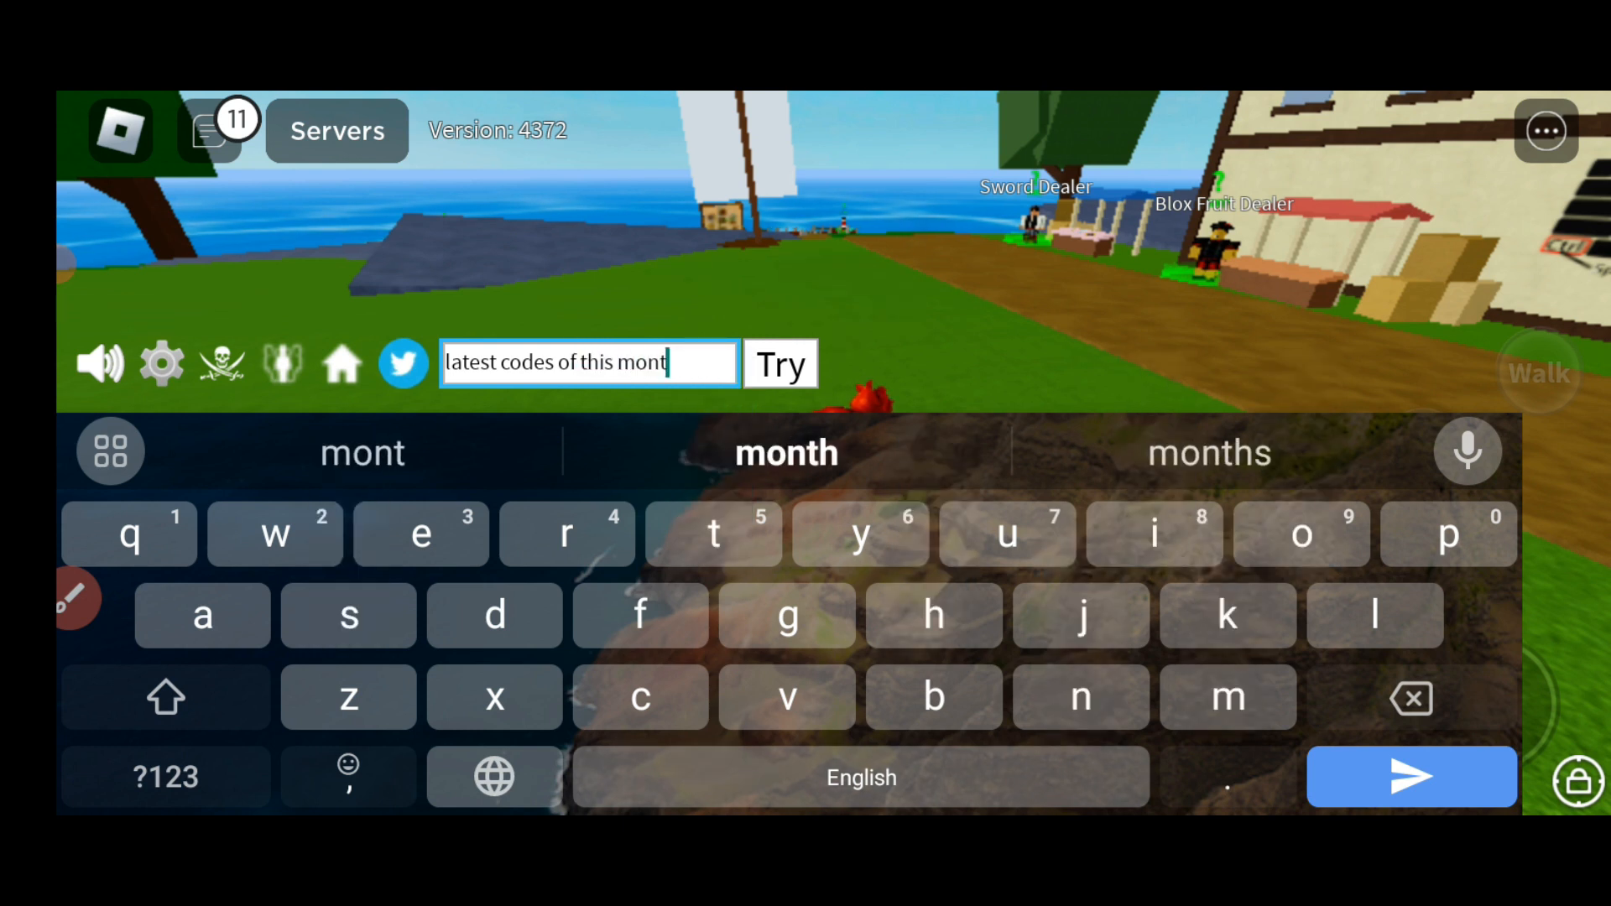
pyautogui.click(1410, 698)
pyautogui.write('s')
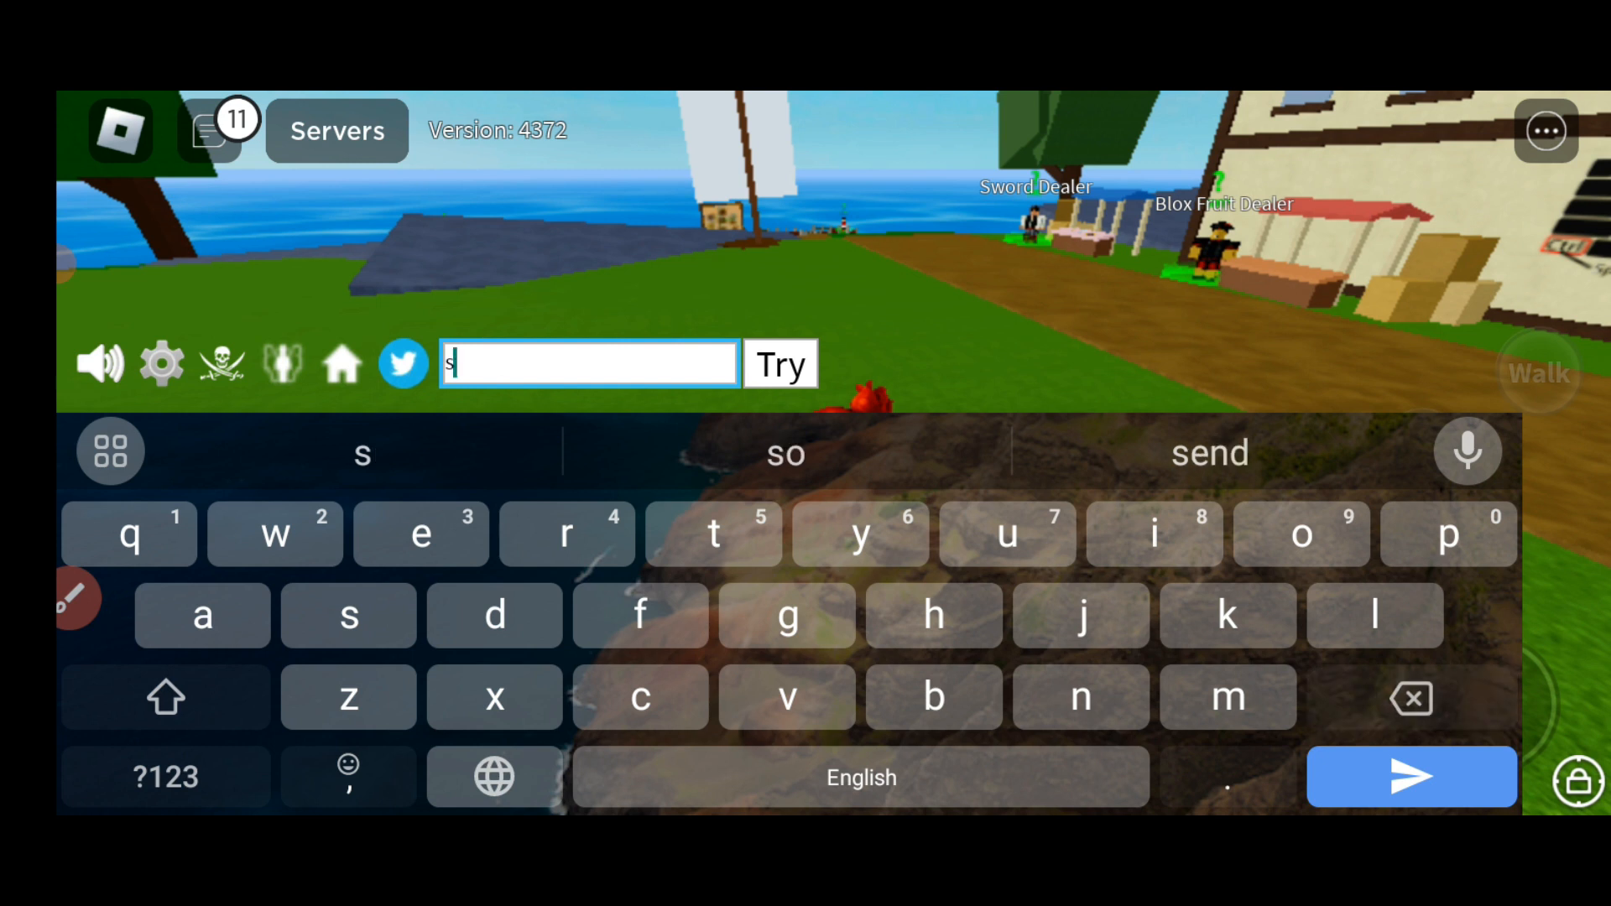
pyautogui.write('first')
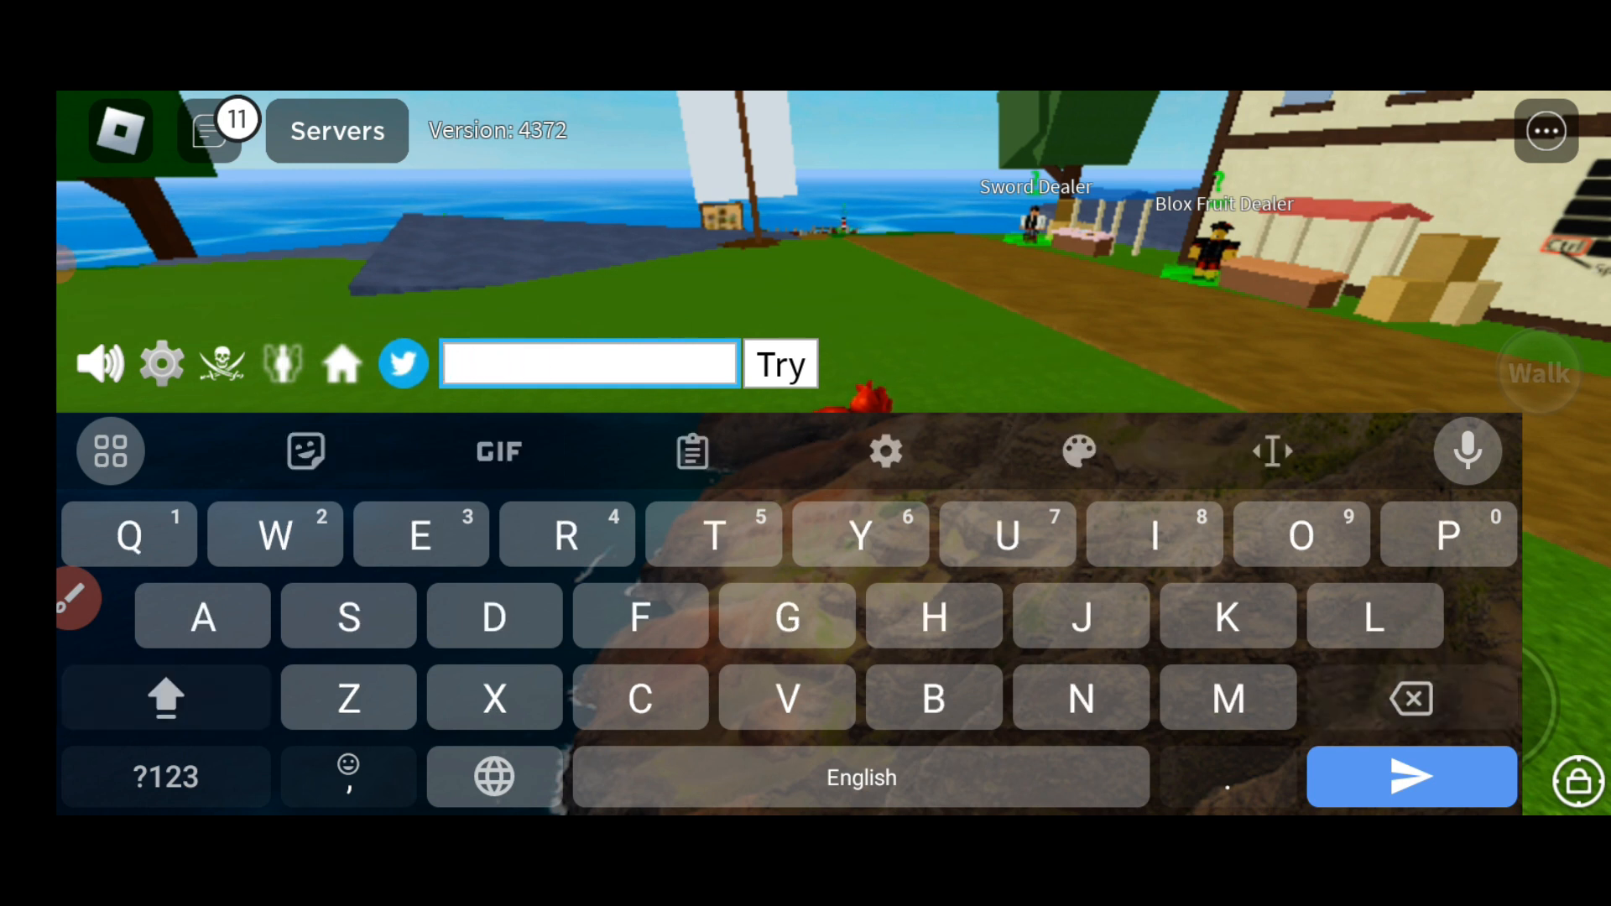
# Enter the first code ADMINGIVEAWAY in the codes box.
pyautogui.write('A')
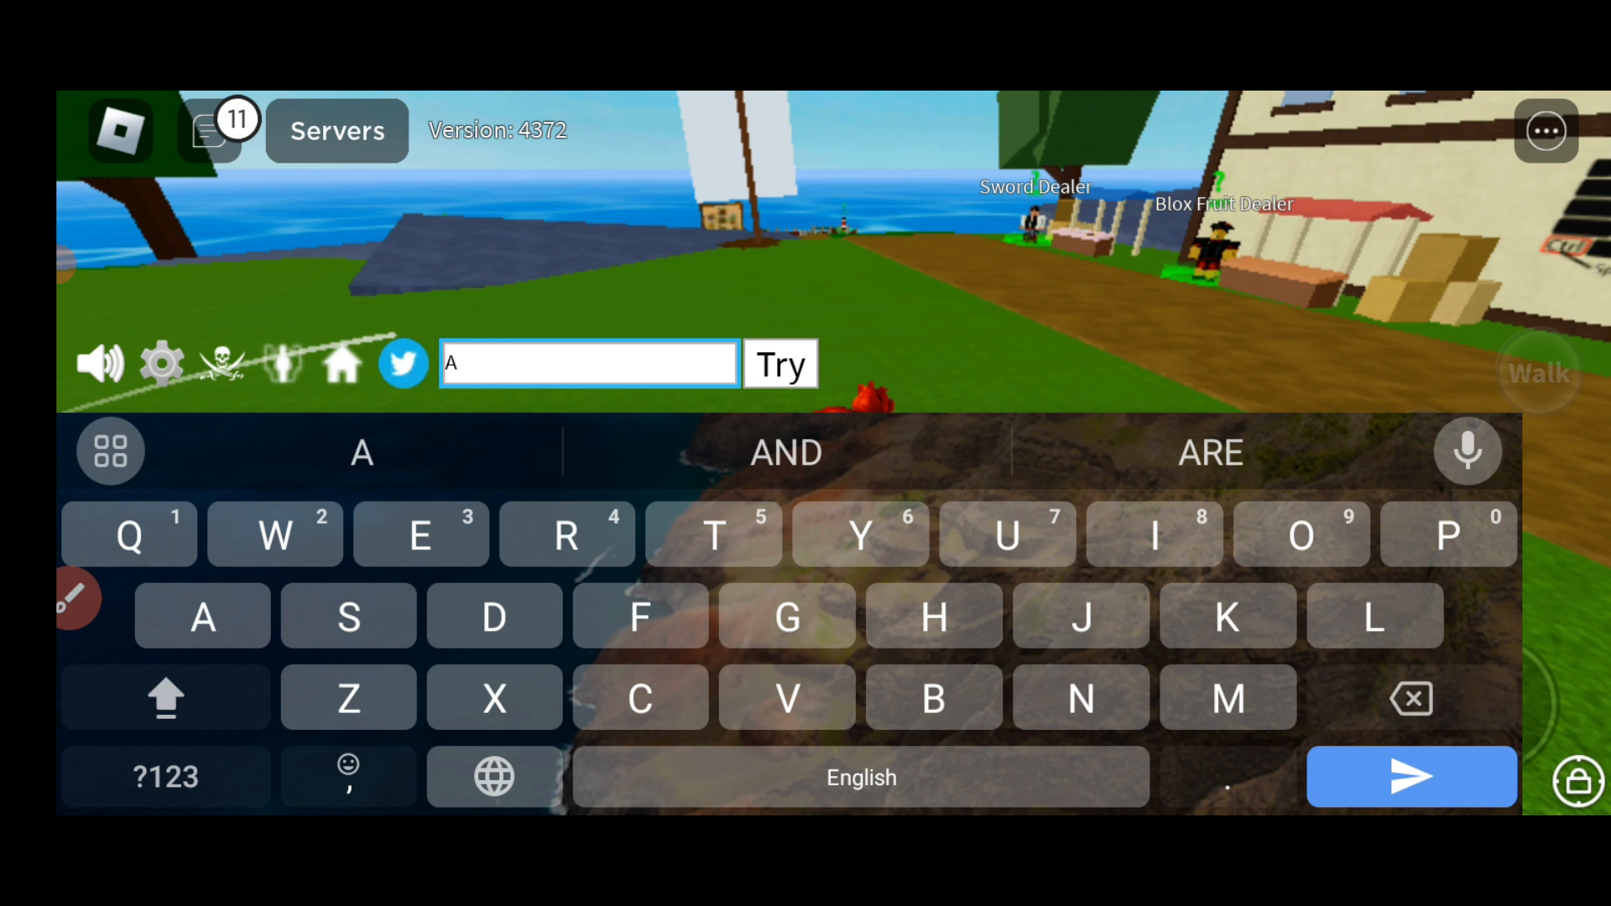
pyautogui.write('DMI')
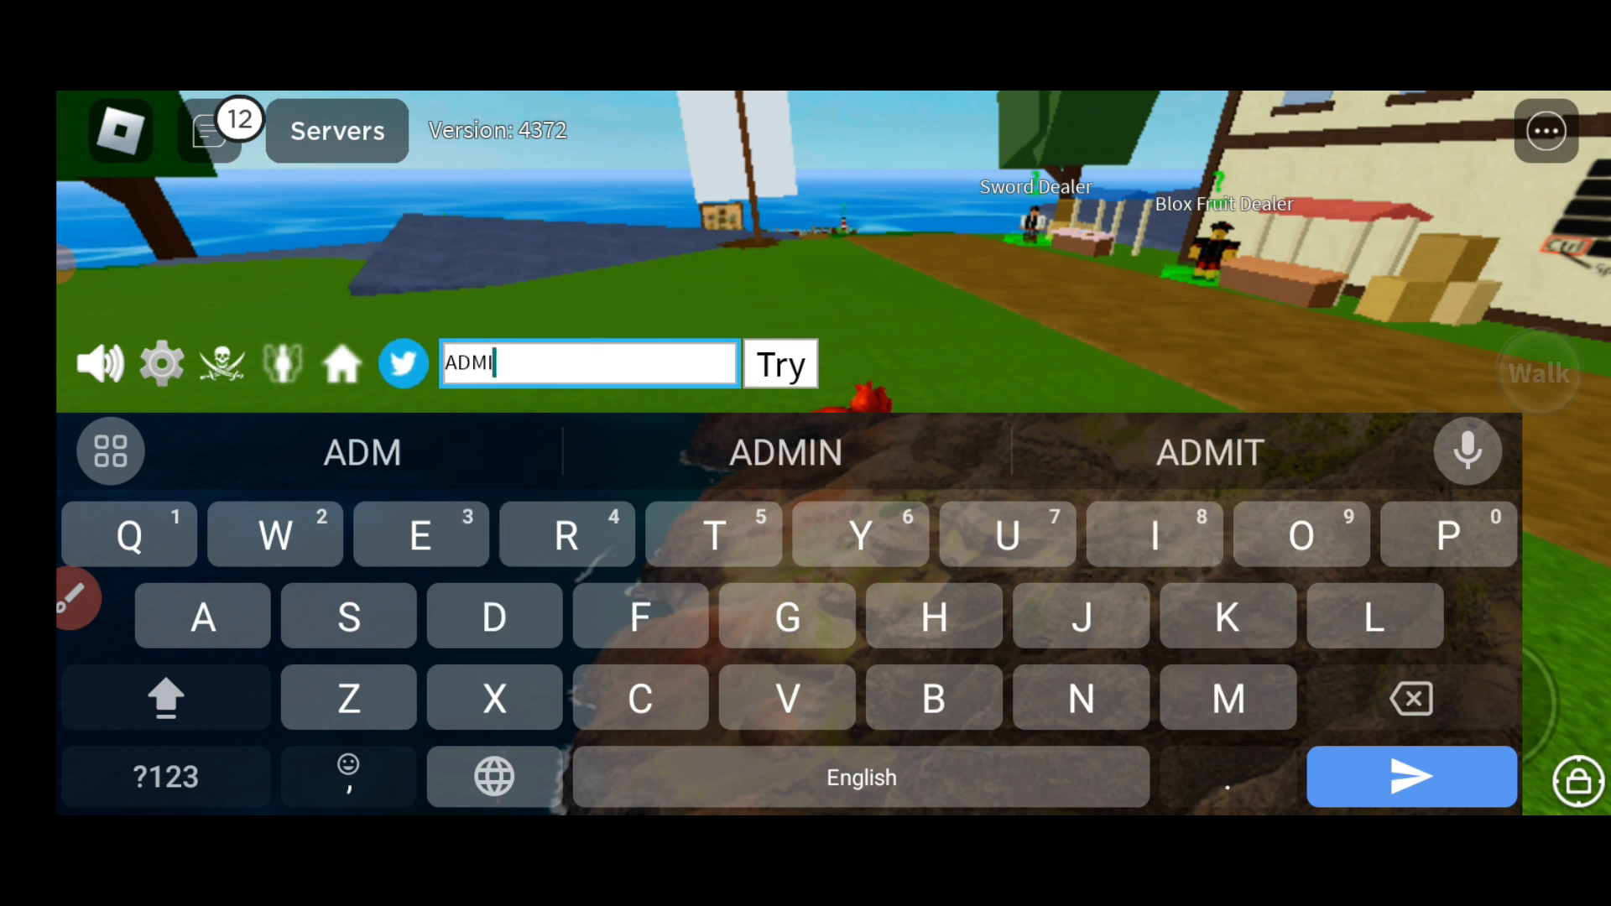
pyautogui.write('NG')
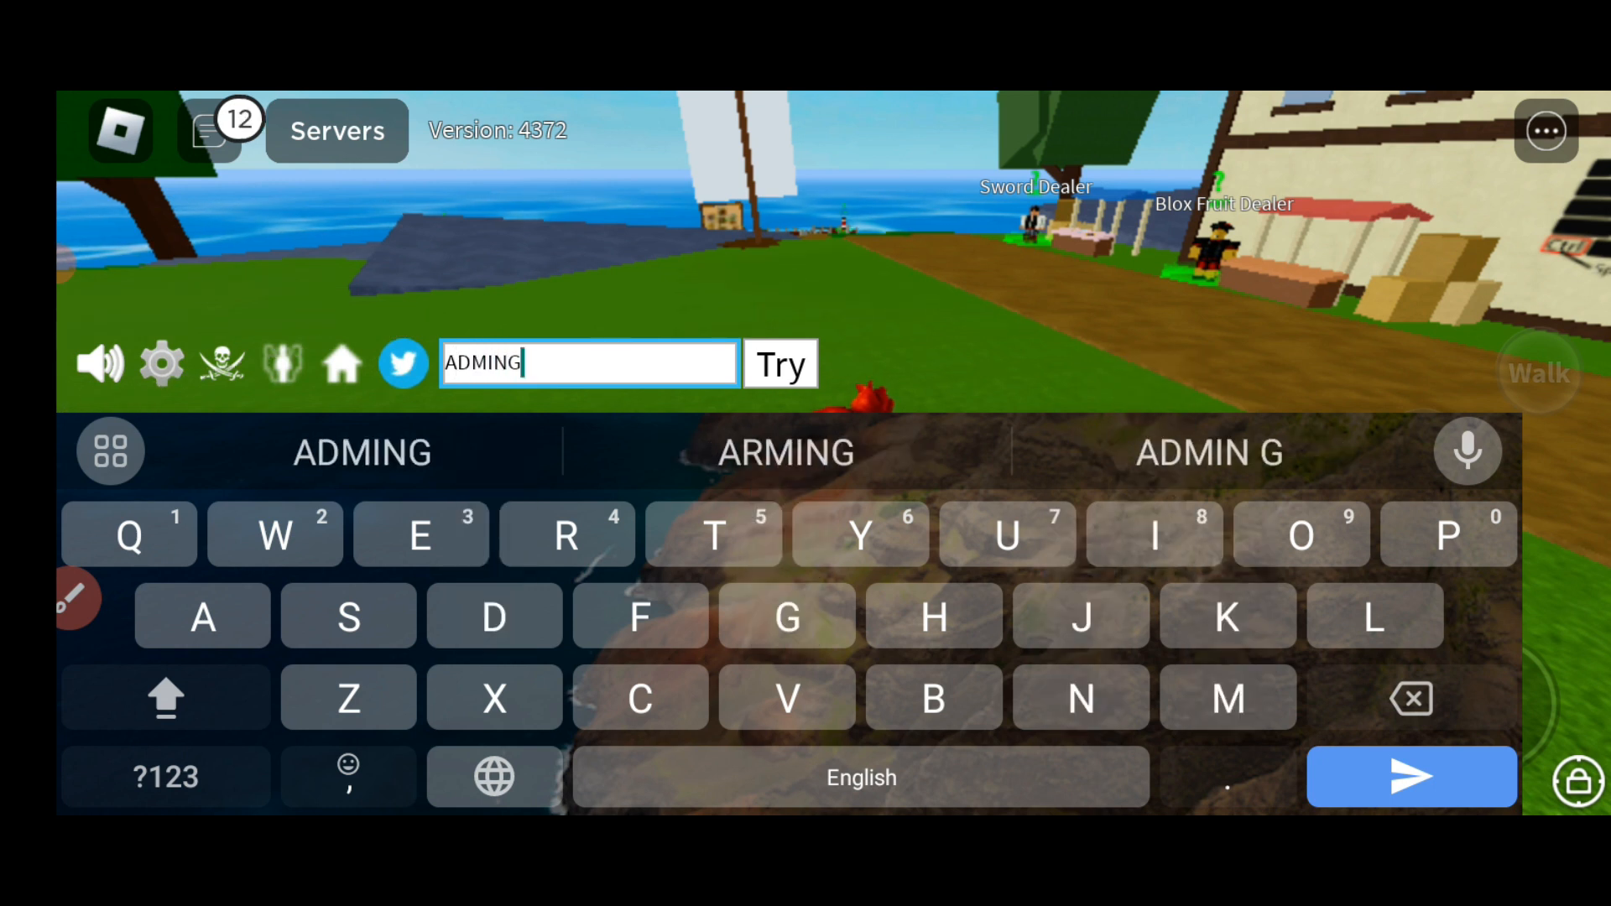
pyautogui.write('IV')
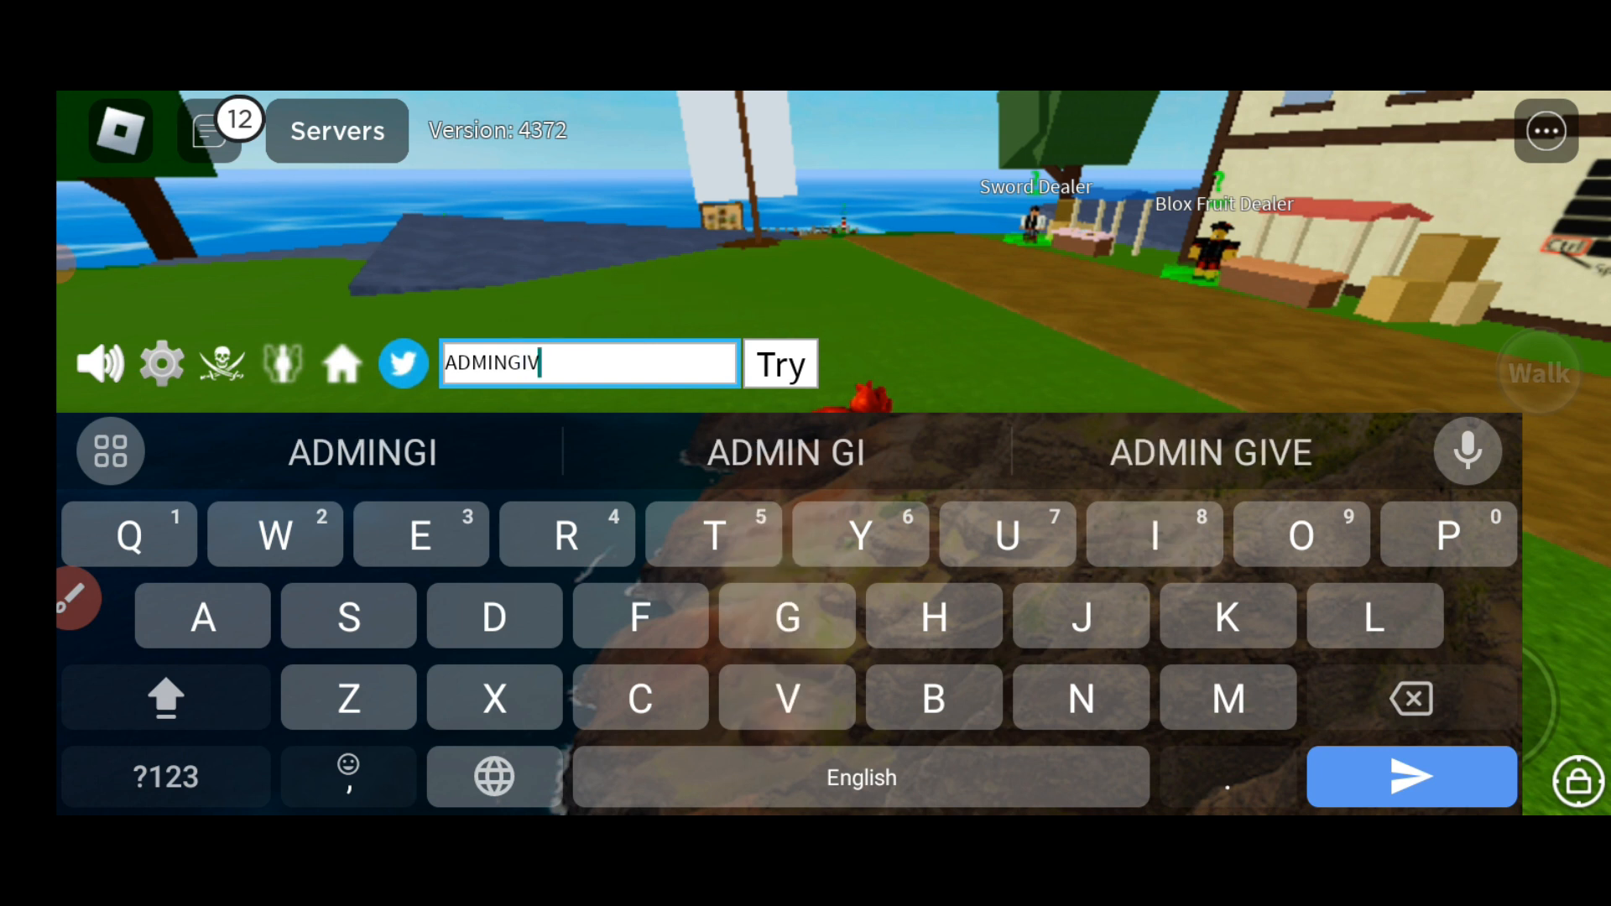
pyautogui.write('EAWA')
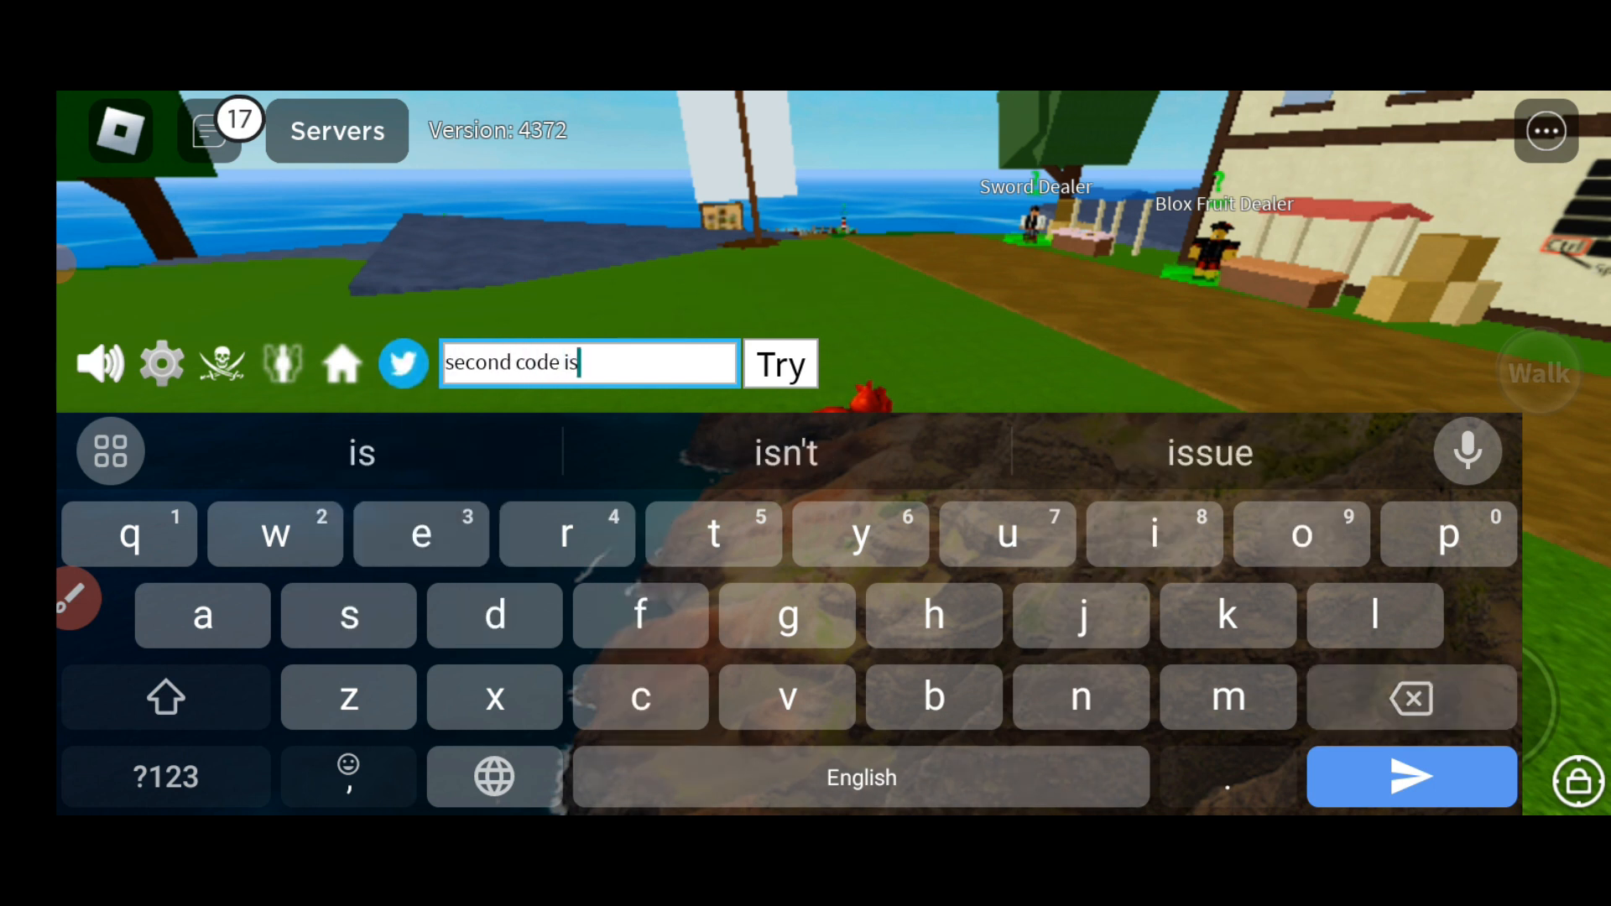
# Clear the box and enter the second code 15B_BESTBROTHERS.
pyautogui.click(1411, 698)
pyautogui.write('15')
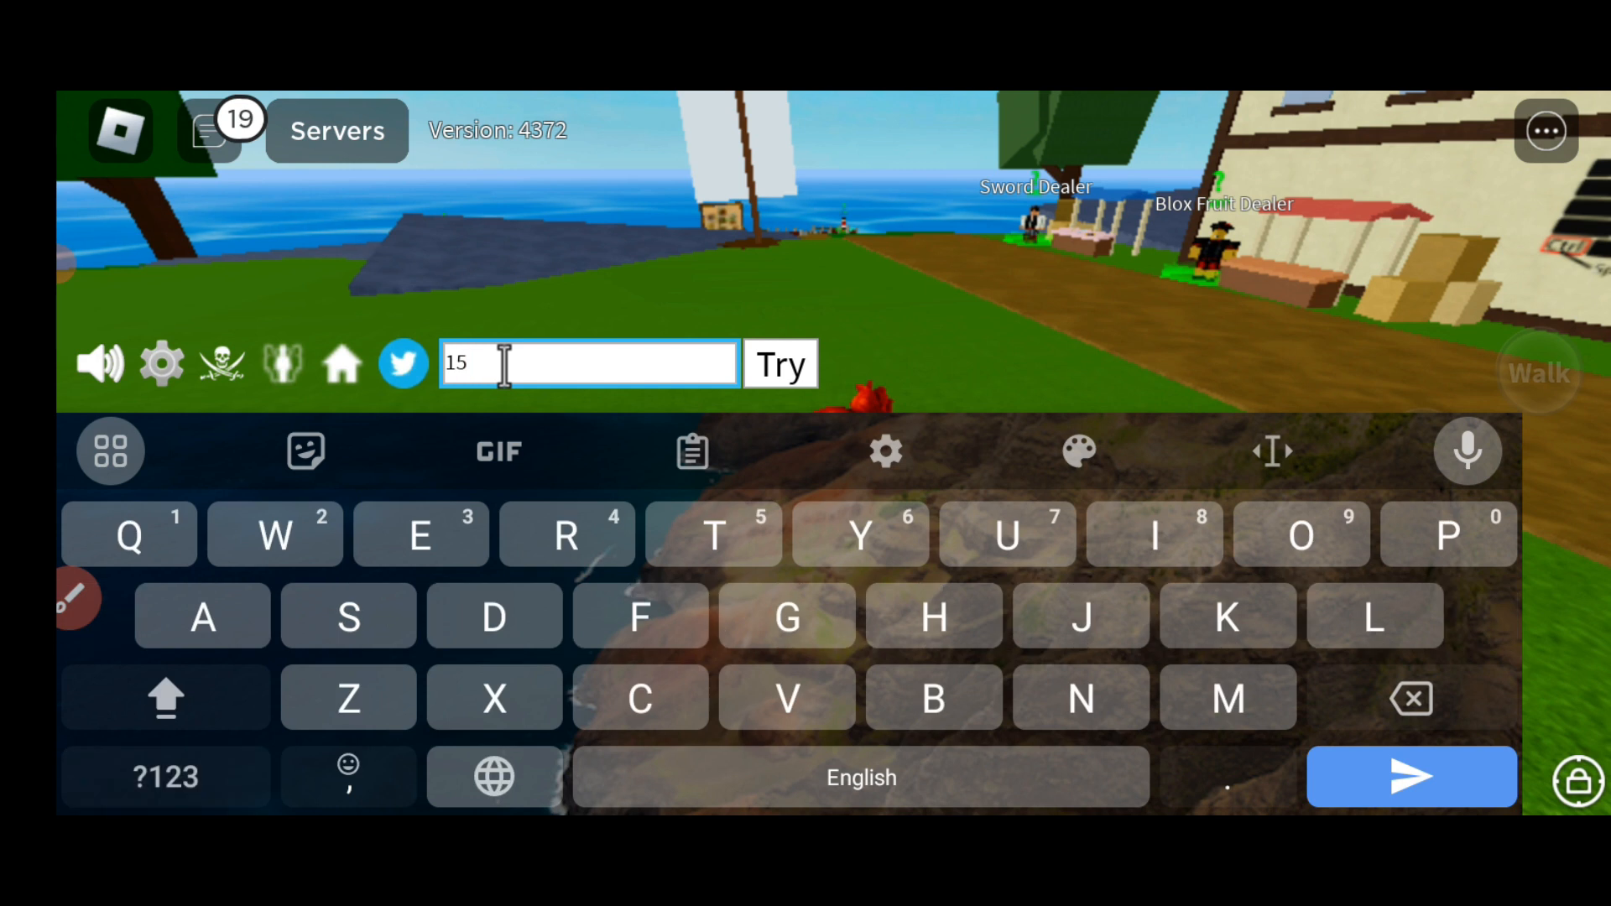
pyautogui.write('B_')
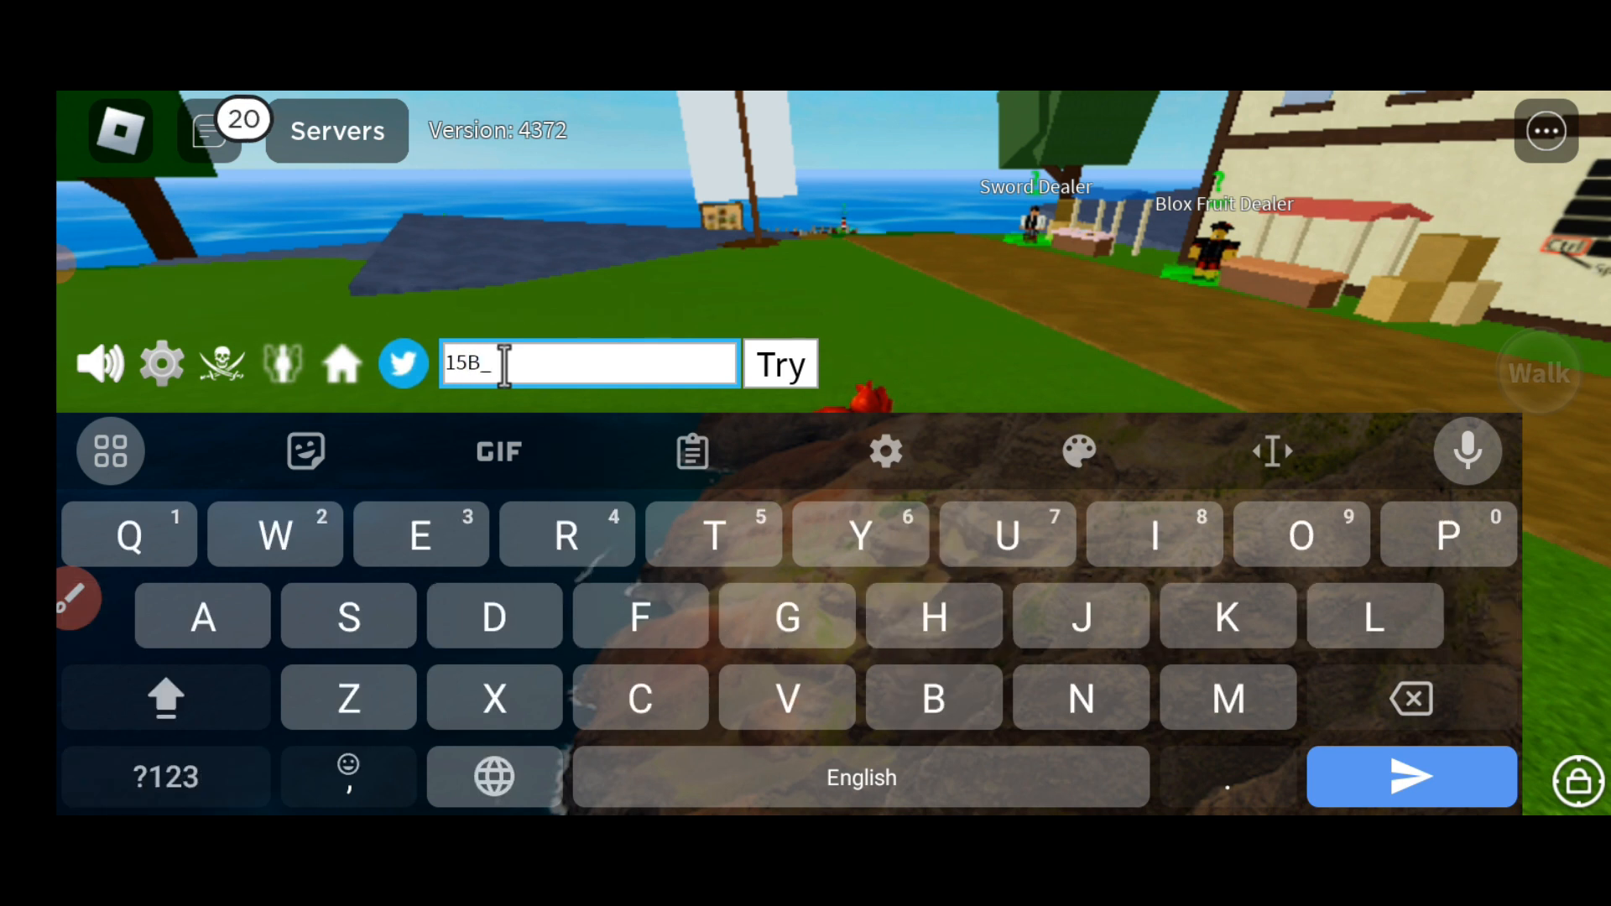
pyautogui.write('BESTB')
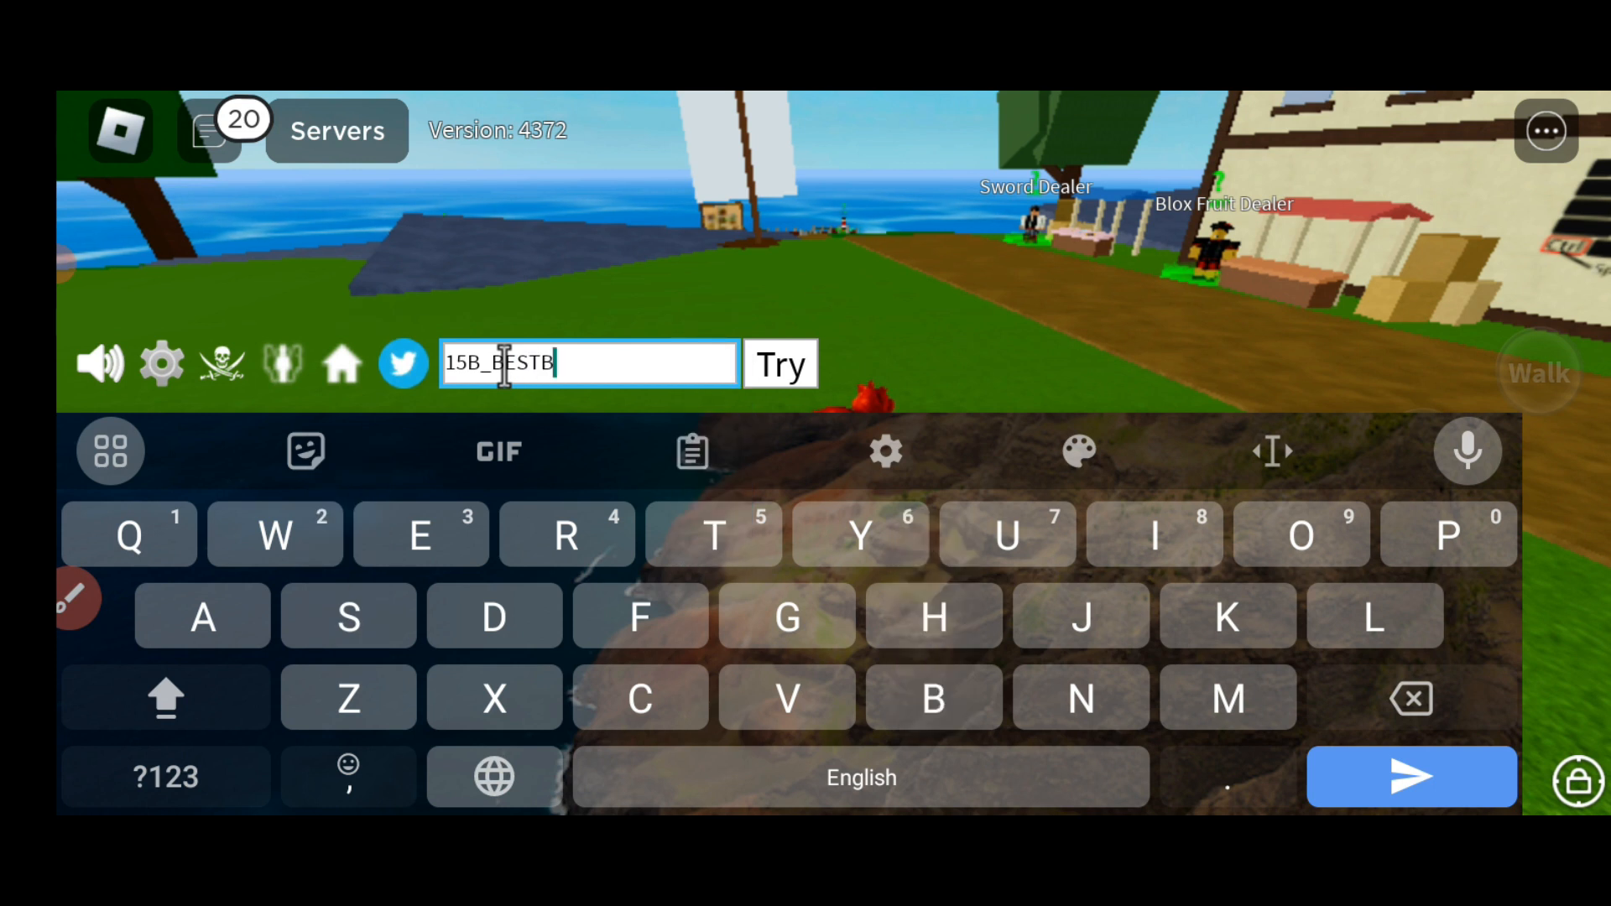
pyautogui.write('ROTHERS')
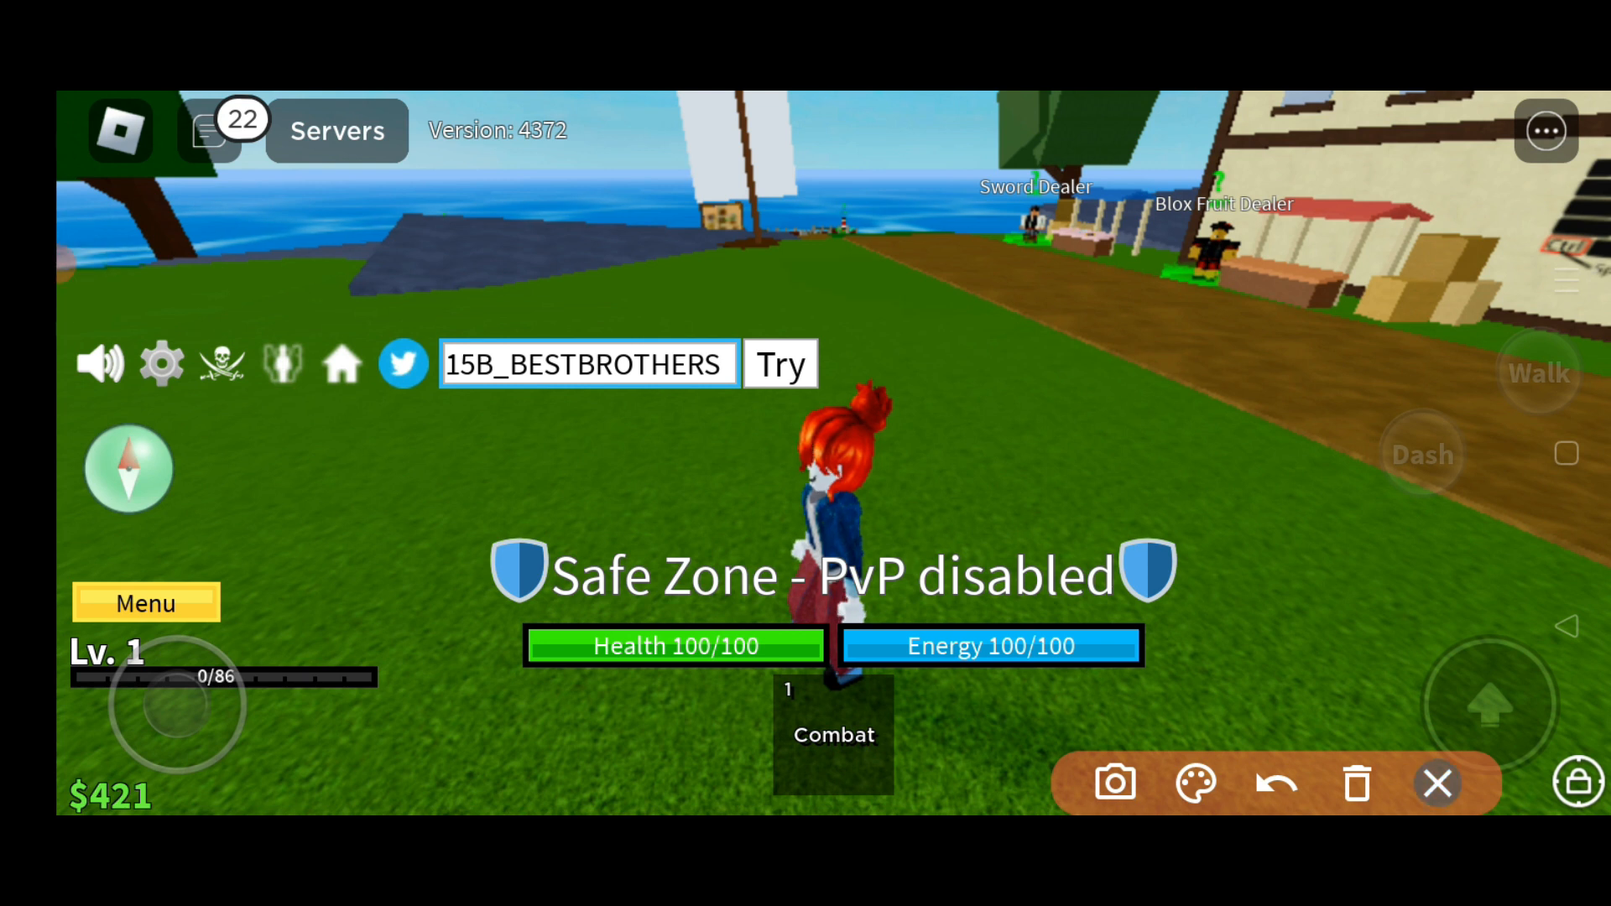
# Replace the code with 'thanks for watching' and begin a 'dear friends' closing message.
pyautogui.click(589, 364)
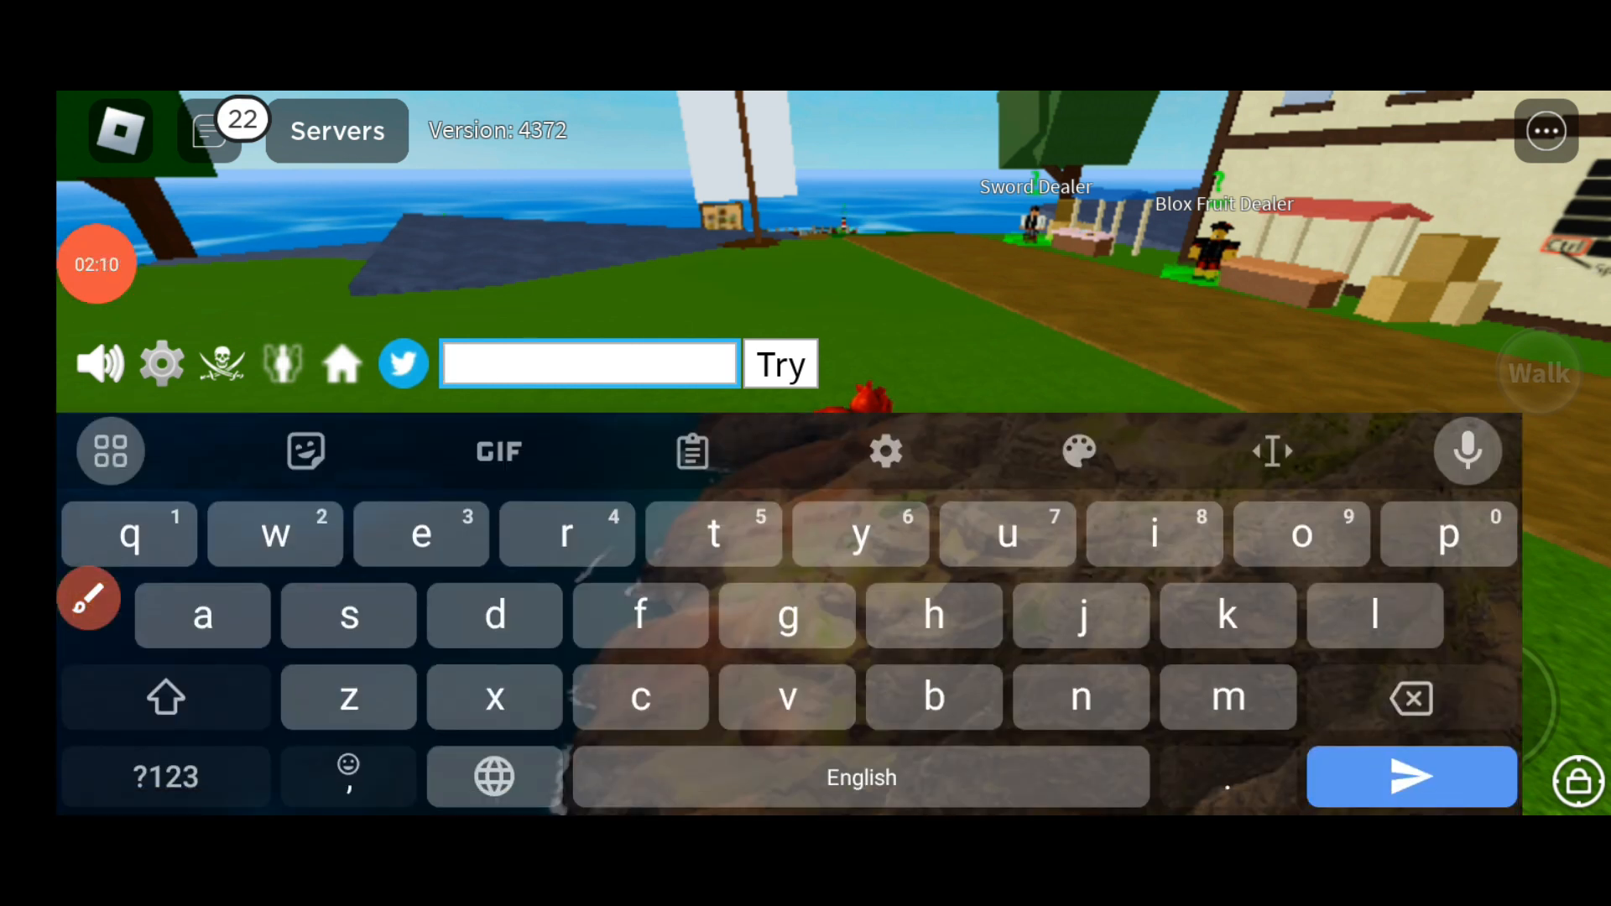
pyautogui.write('thanks for')
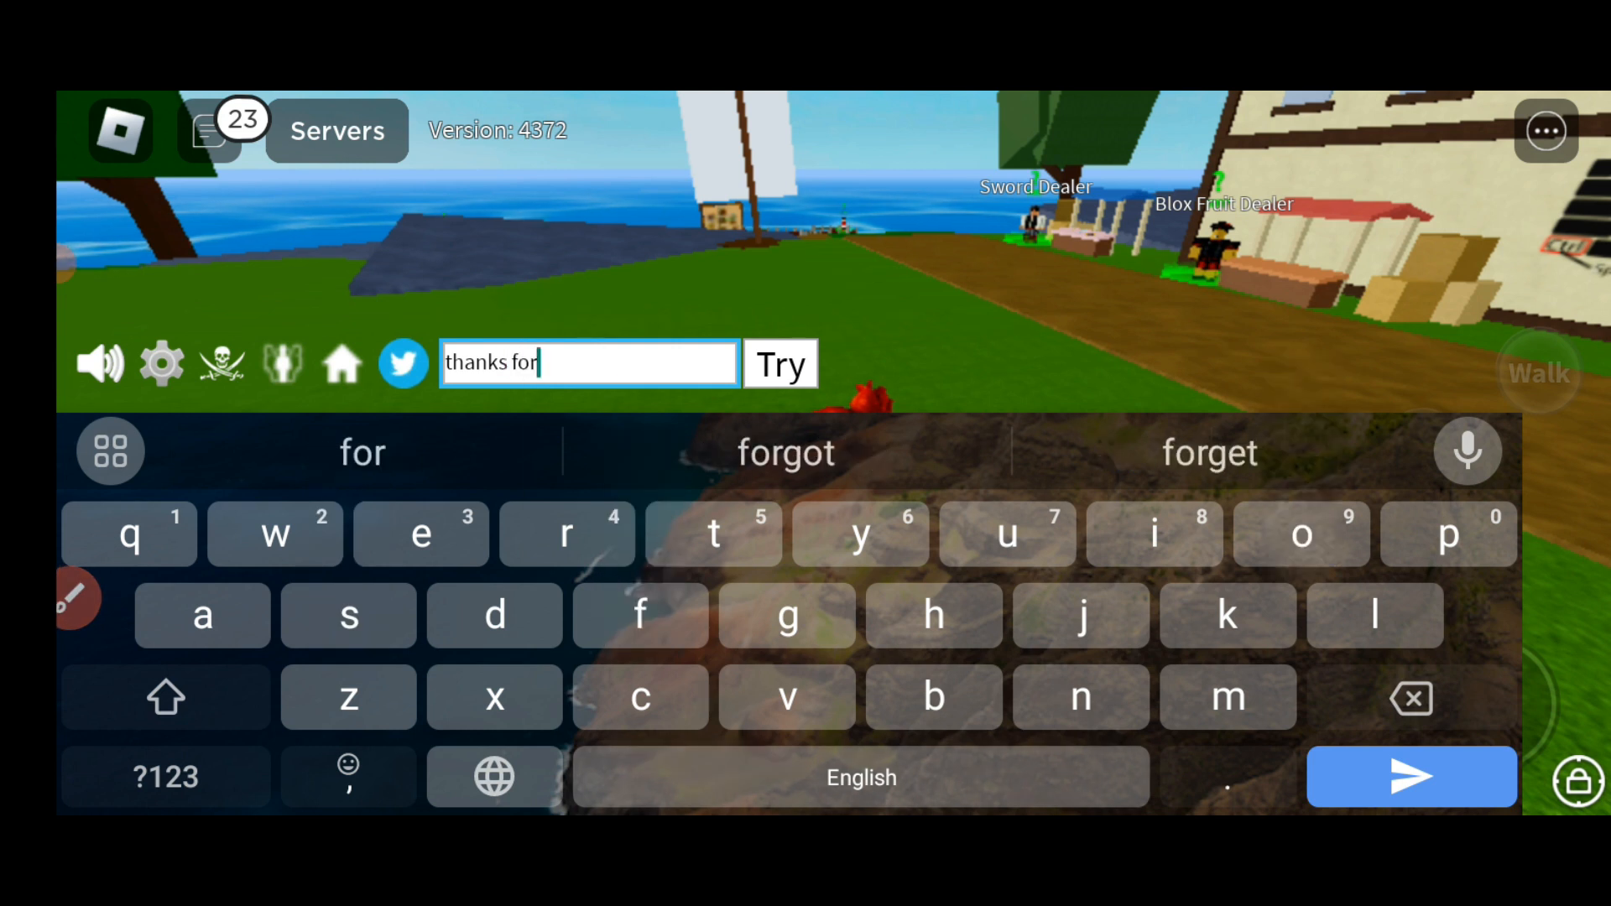
pyautogui.write('watc')
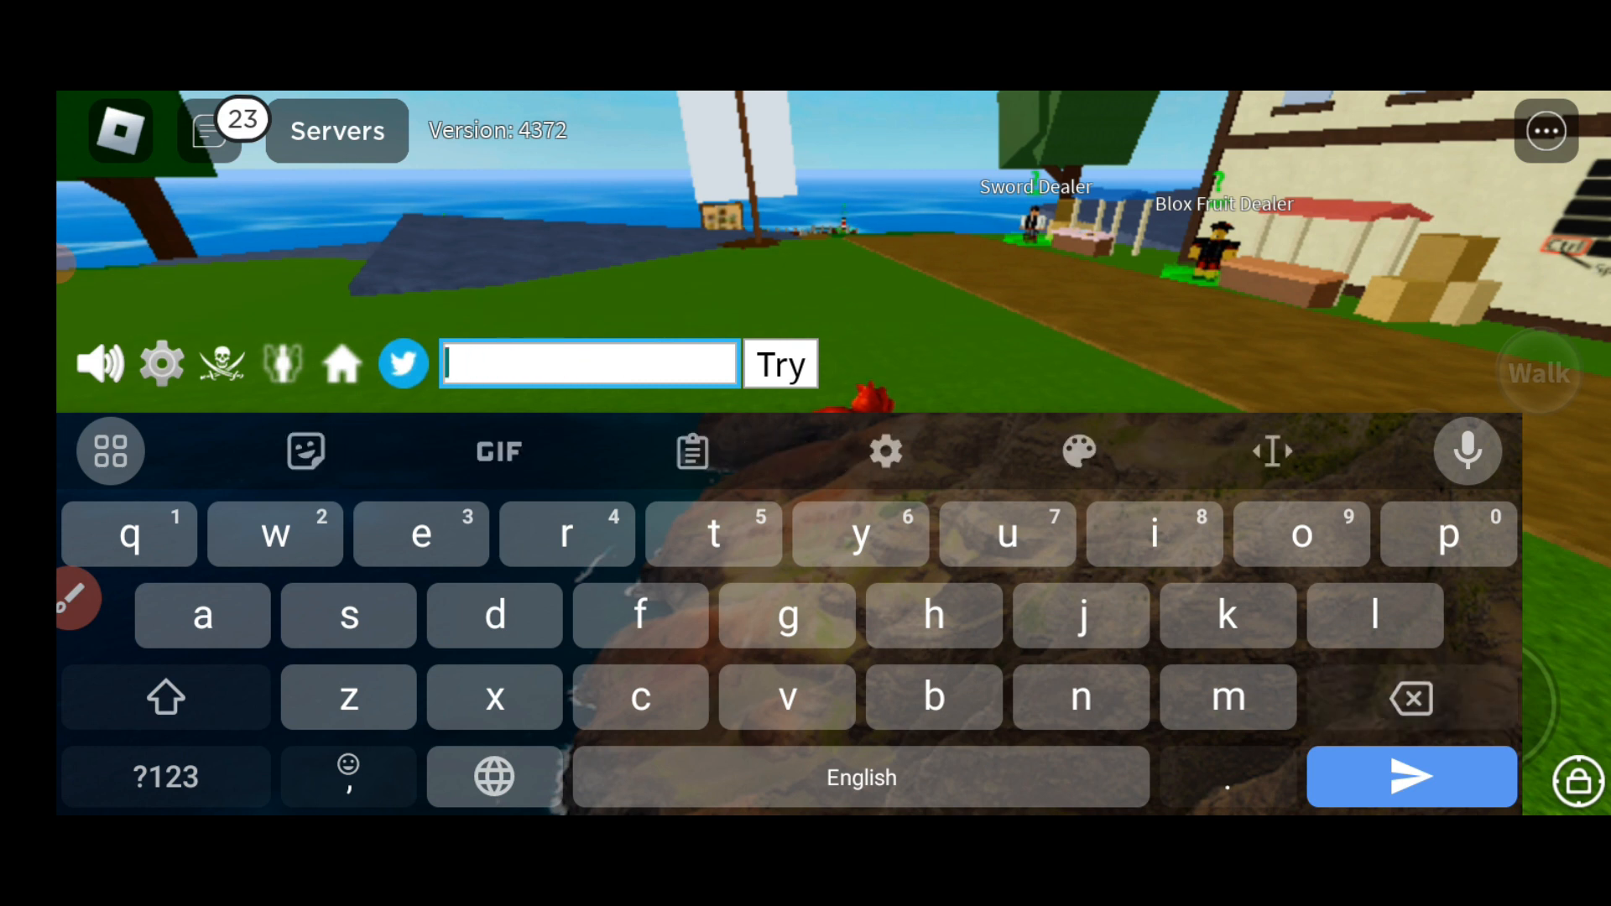
pyautogui.write('dear fr')
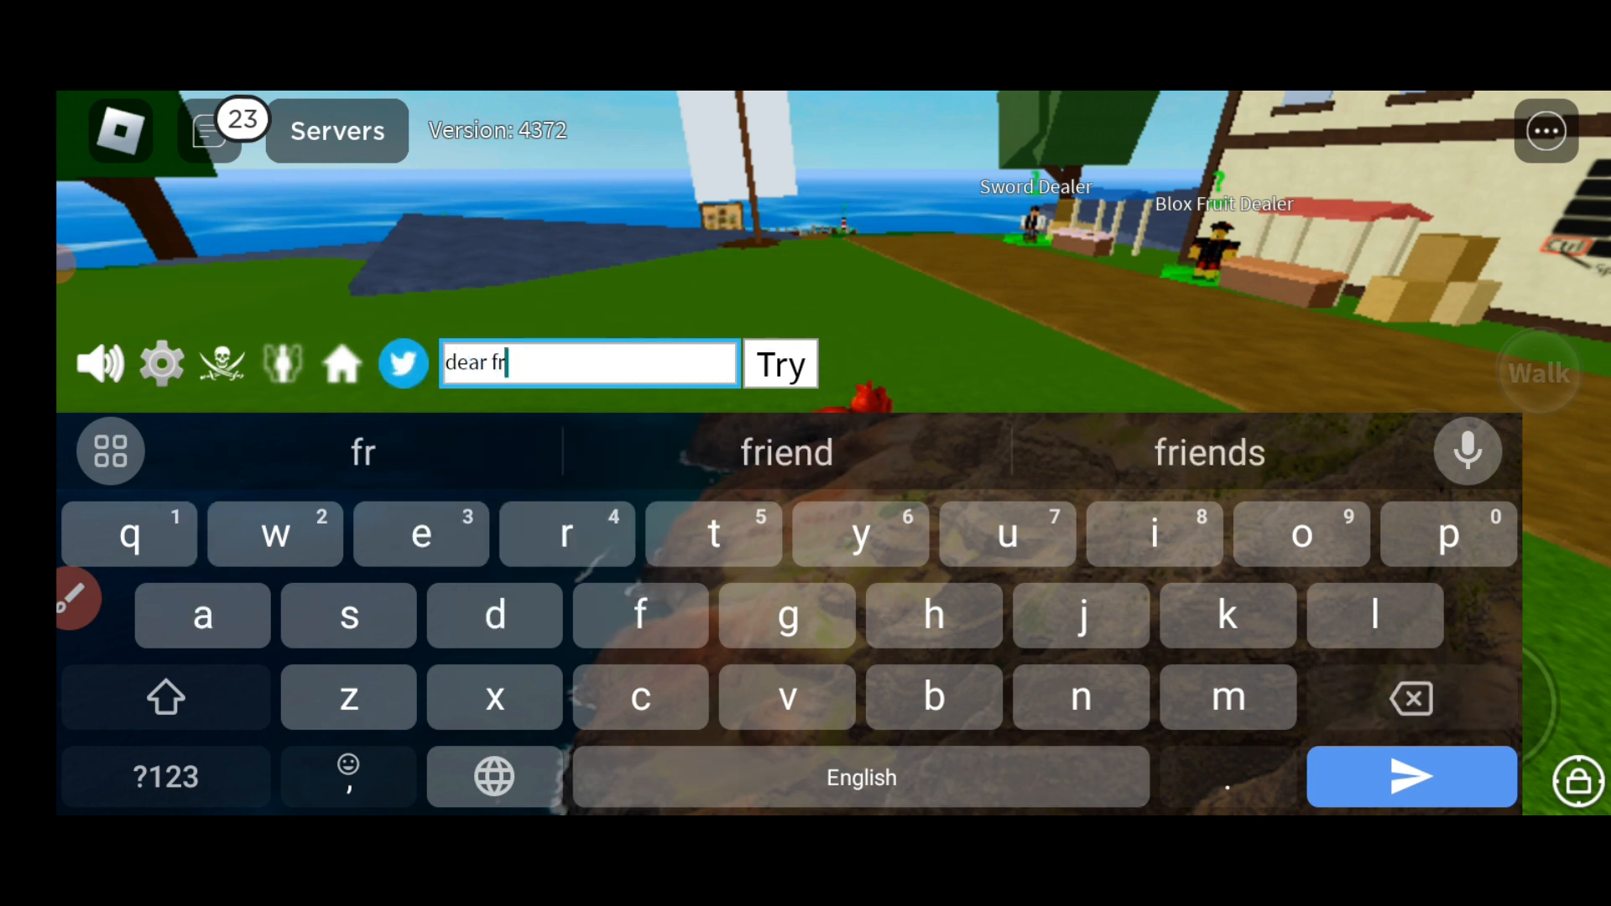